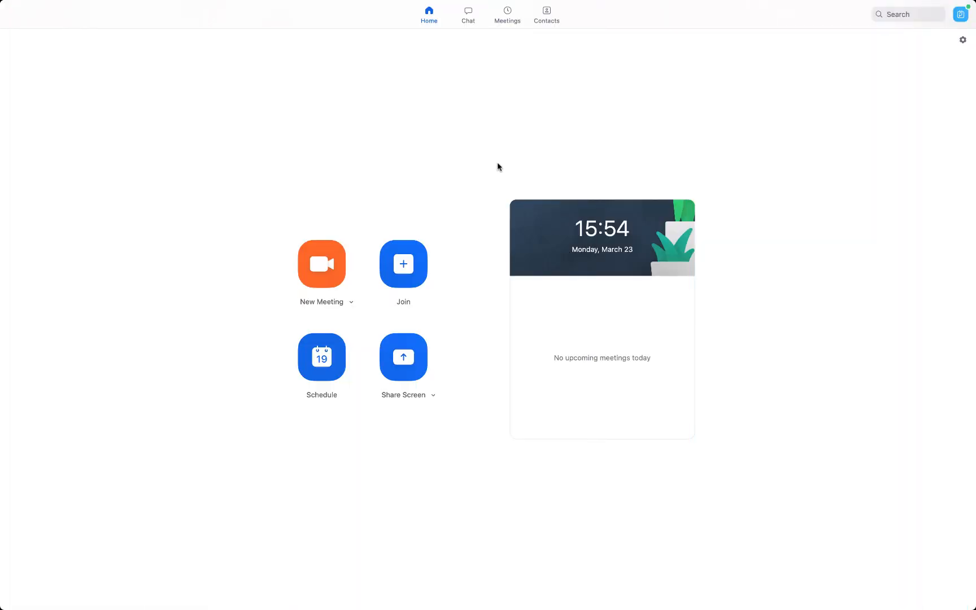
mouse_move(443, 192)
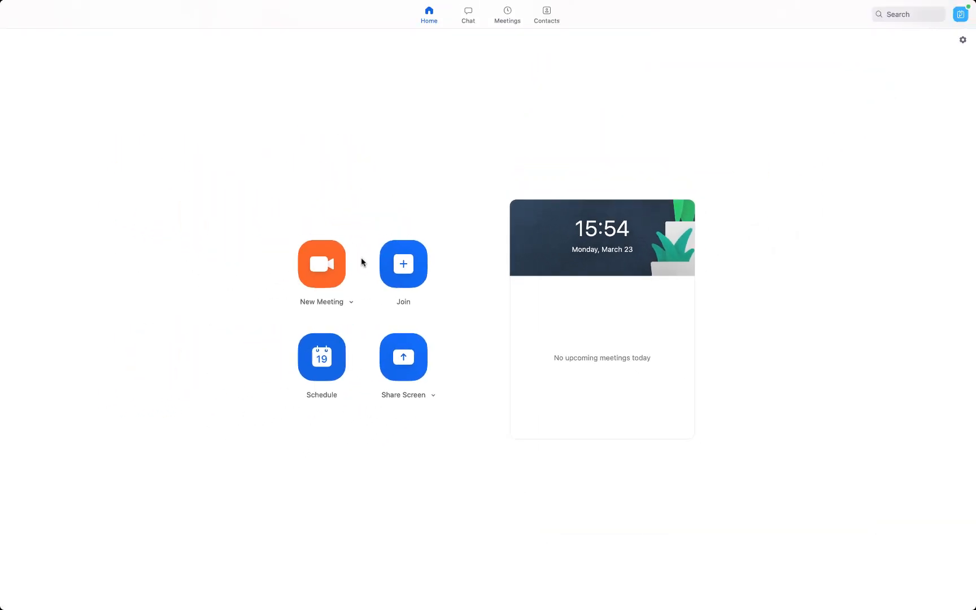
mouse_move(348, 267)
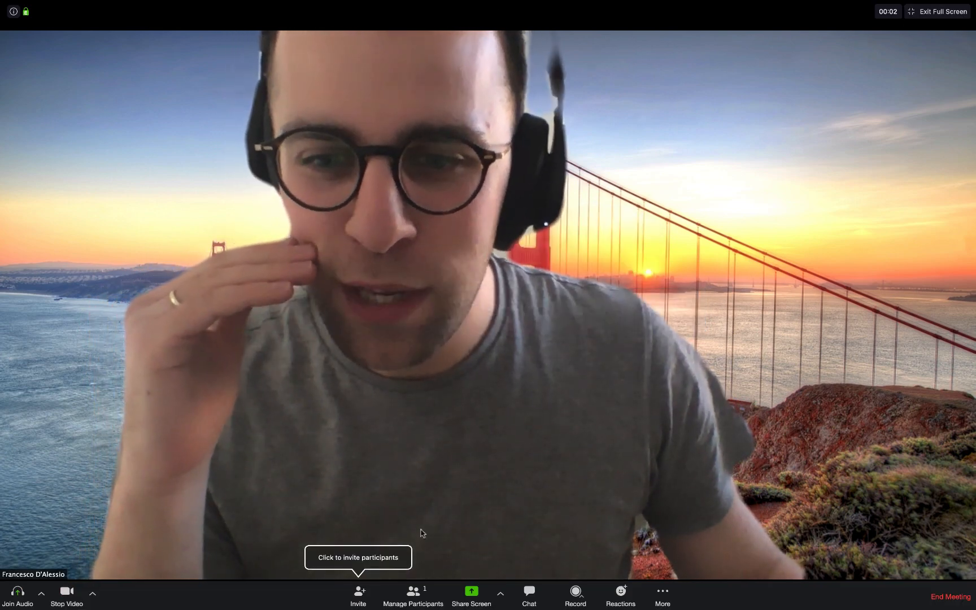
mouse_move(68, 592)
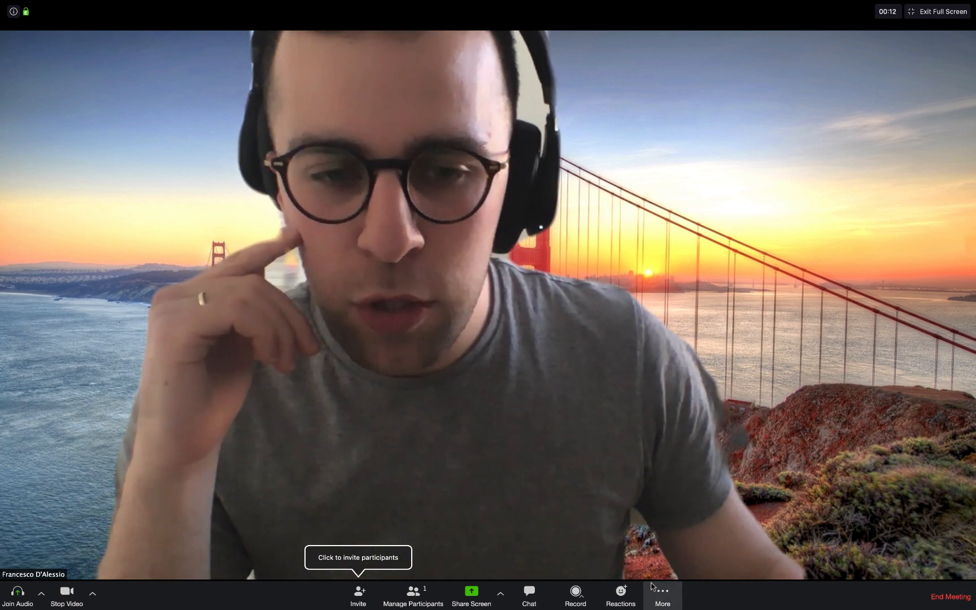
Step: From the meeting's More menu, choose Live on Custom Live Streaming Service
left_click(662, 604)
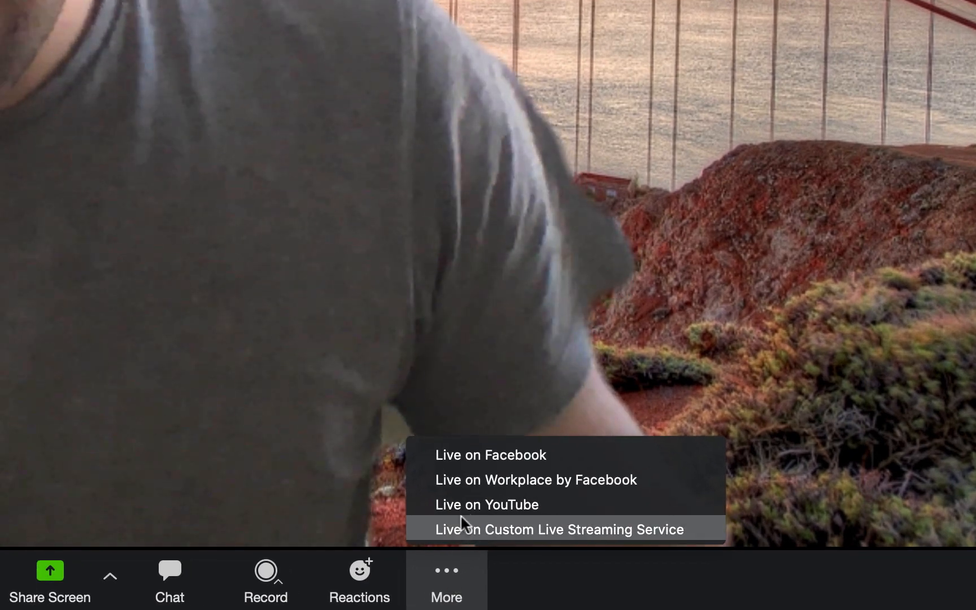
mouse_move(483, 536)
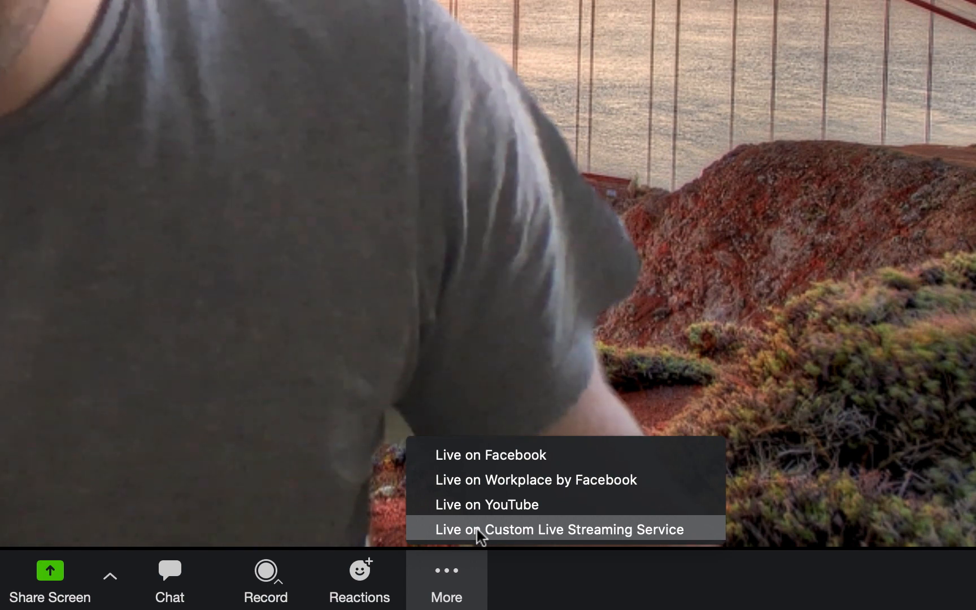
mouse_move(493, 518)
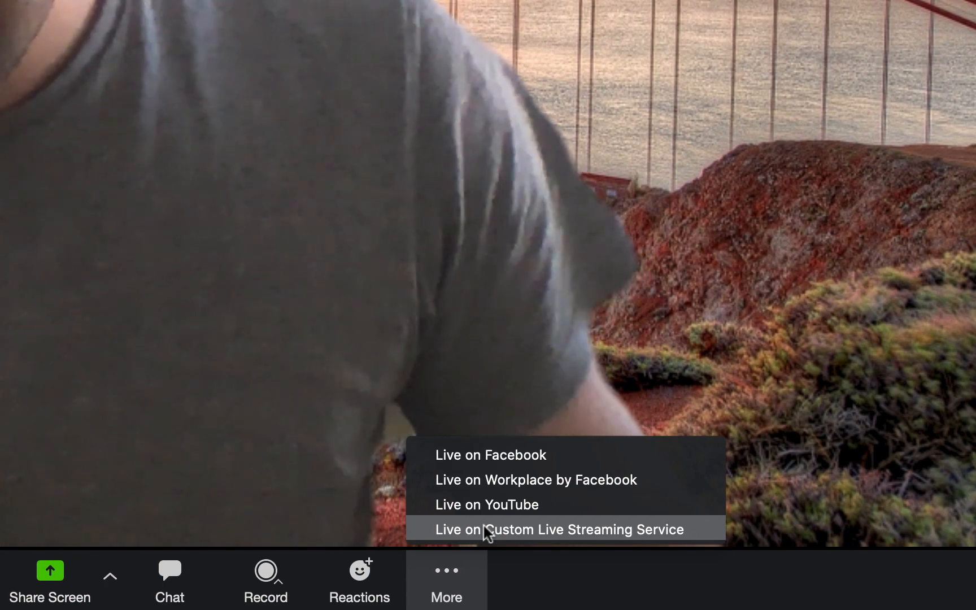
left_click(560, 530)
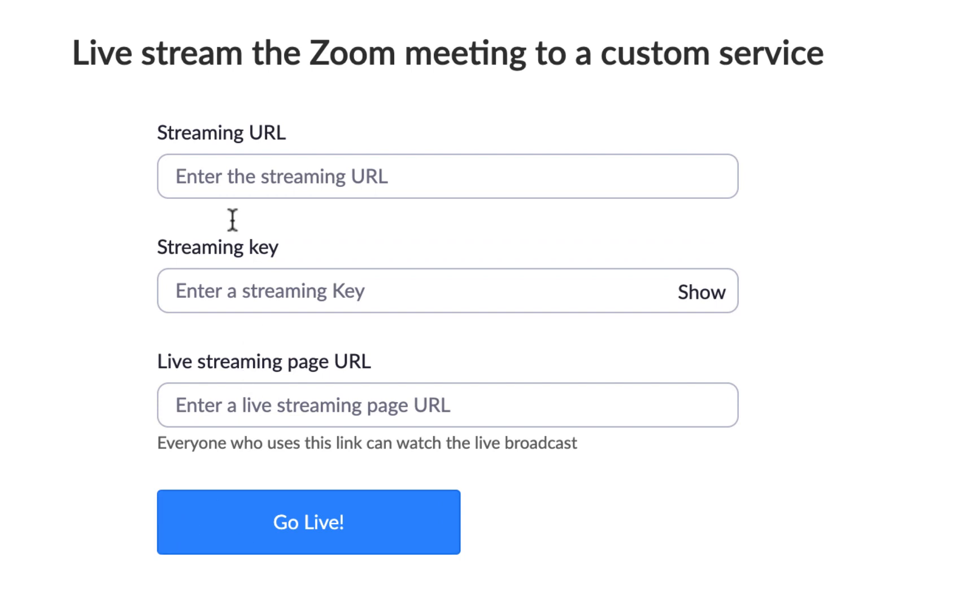
mouse_move(156, 51)
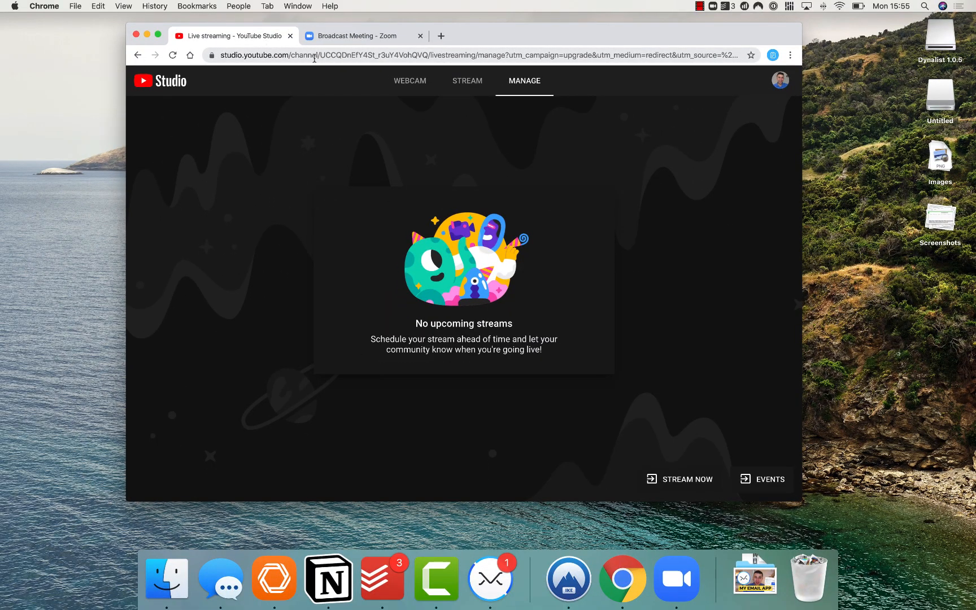
mouse_move(477, 86)
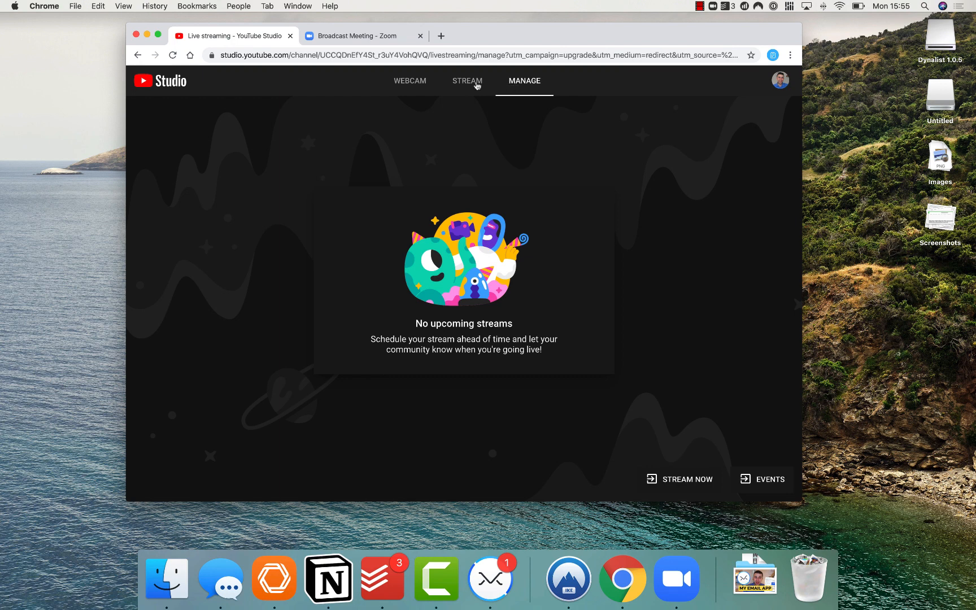
mouse_move(419, 89)
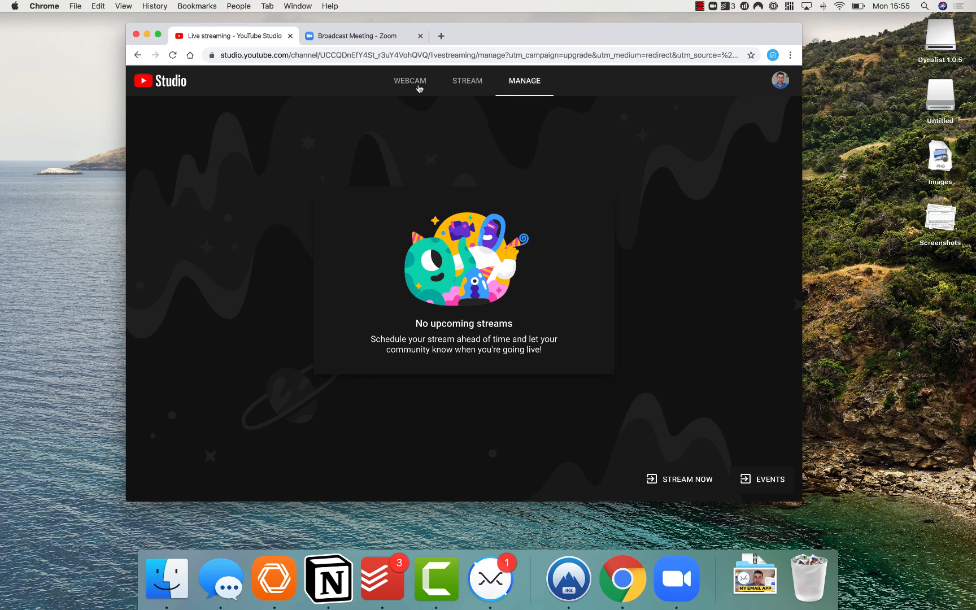
Step: Start a new stream scheduled for later, set it Unlisted and title it Example
left_click(468, 82)
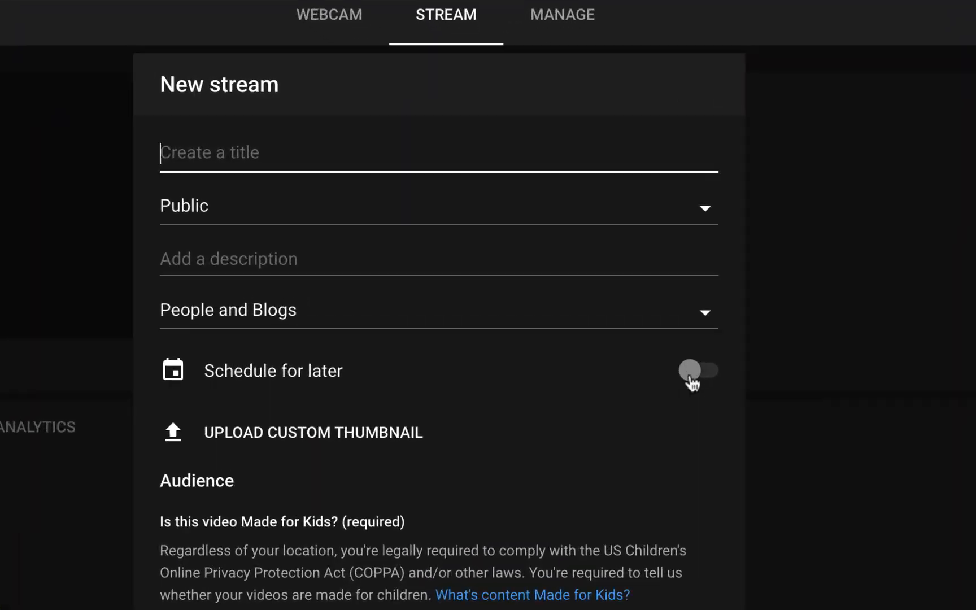
left_click(696, 370)
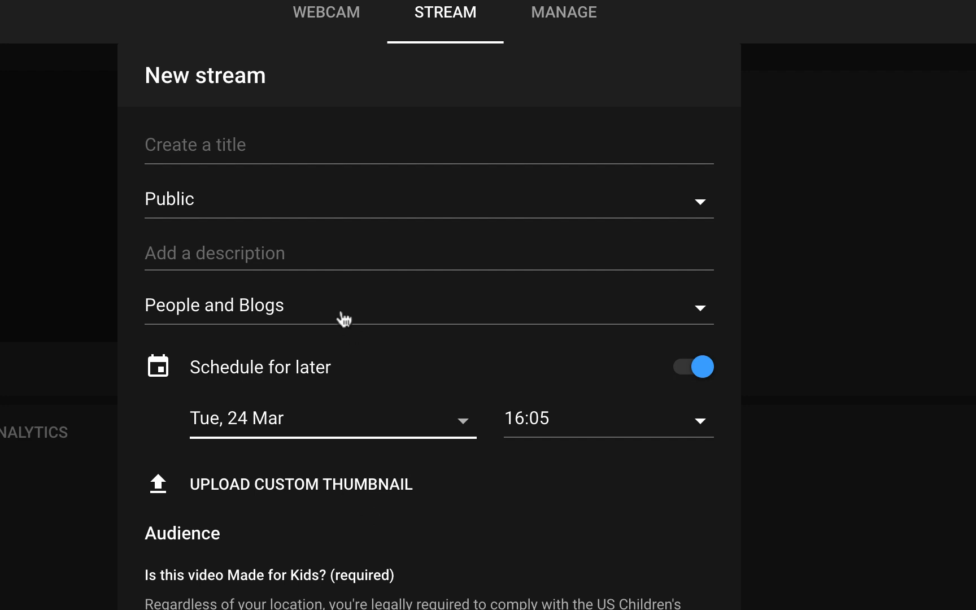
left_click(428, 204)
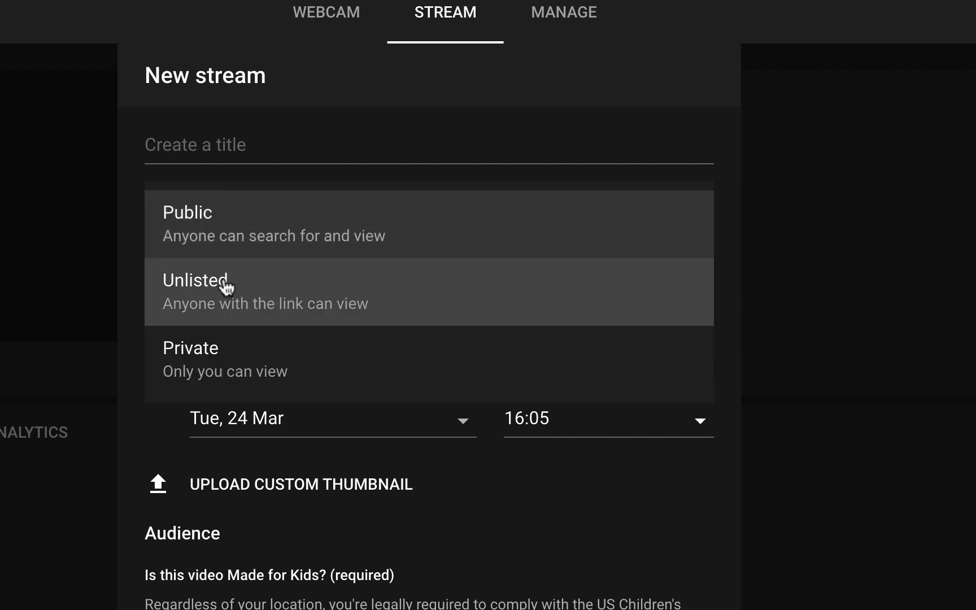
left_click(220, 291)
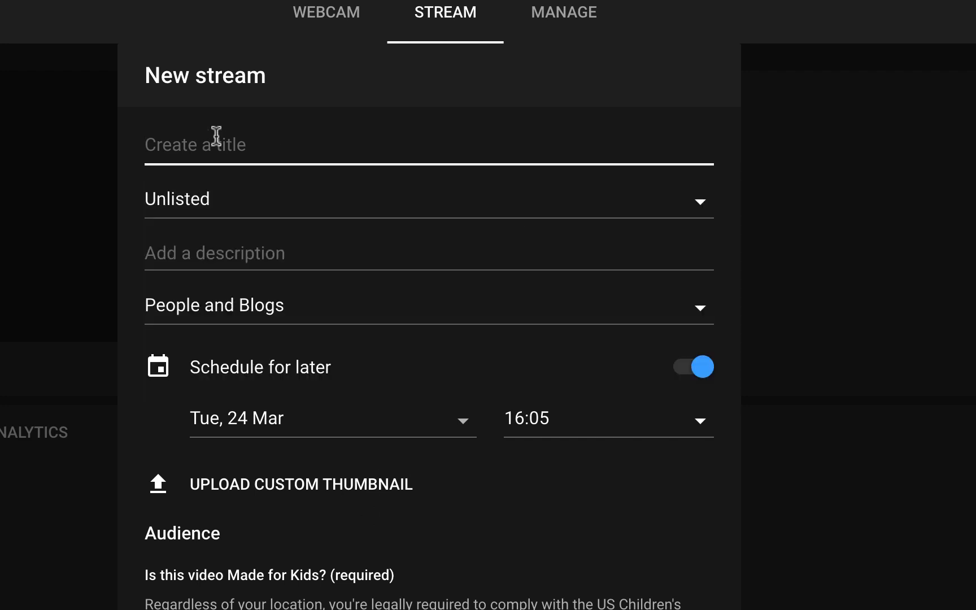
type("Example")
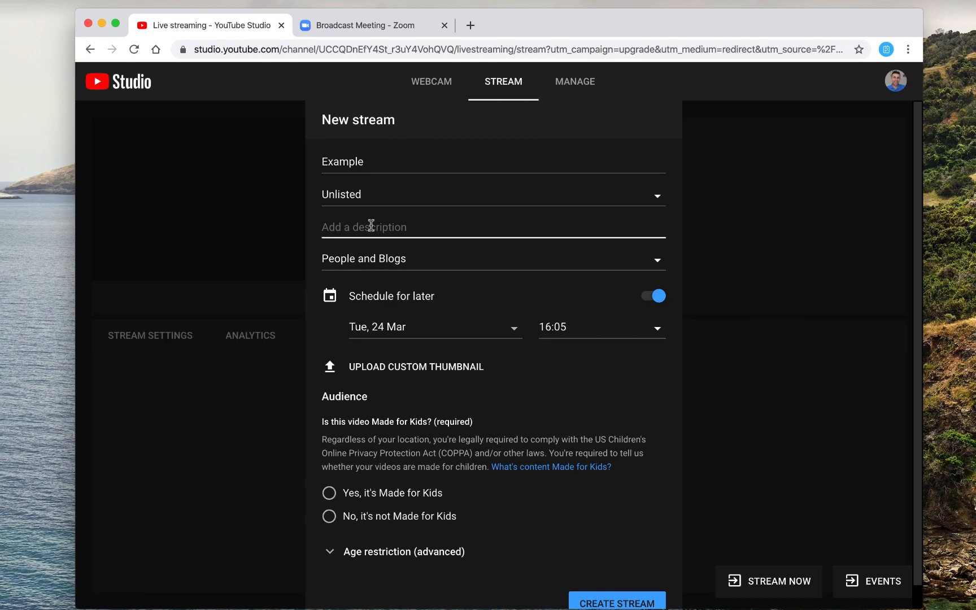
Step: Keep category People and Blogs, mark it not made for kids, and create the stream
left_click(494, 257)
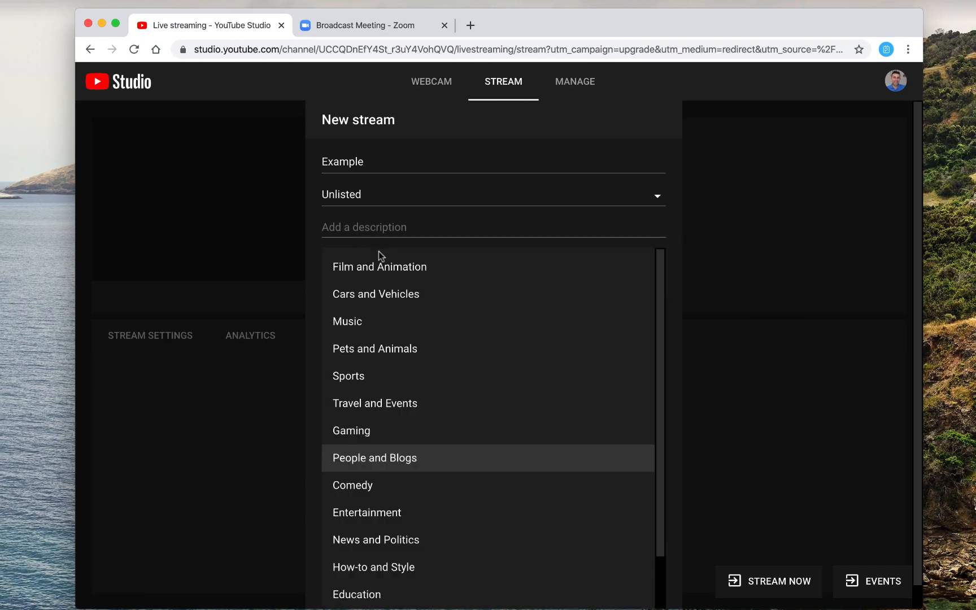
mouse_move(419, 364)
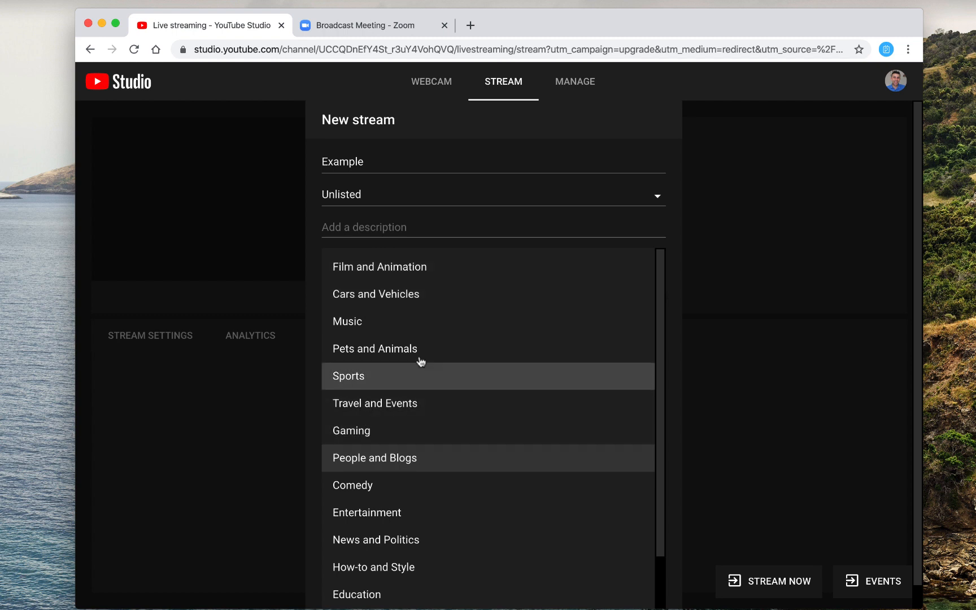
left_click(375, 459)
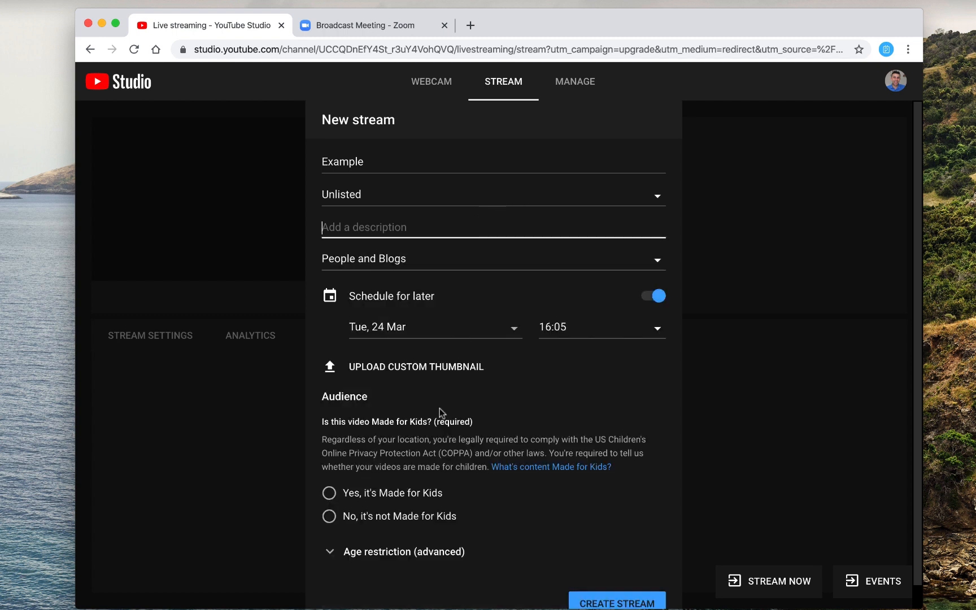
left_click(329, 517)
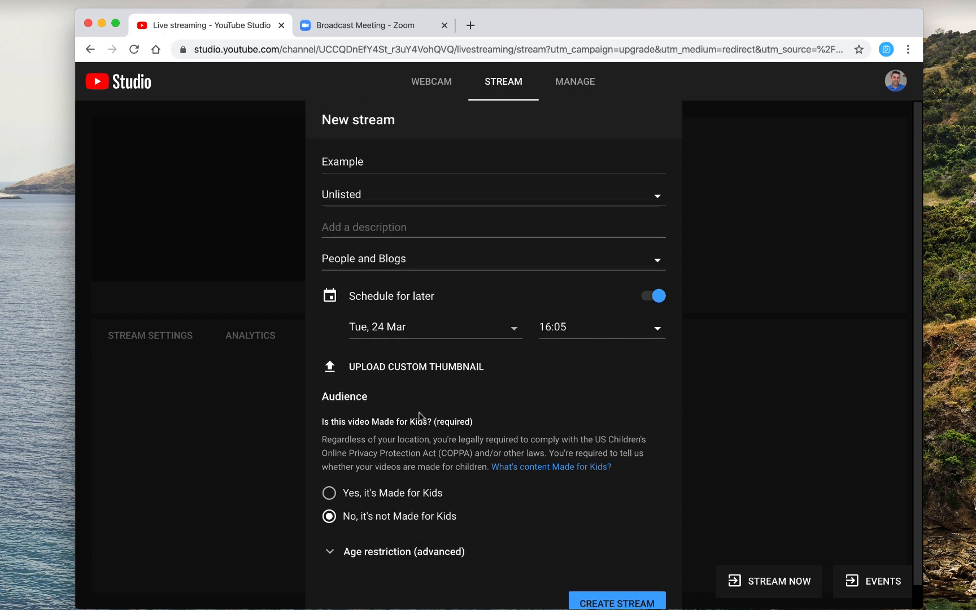
mouse_move(397, 374)
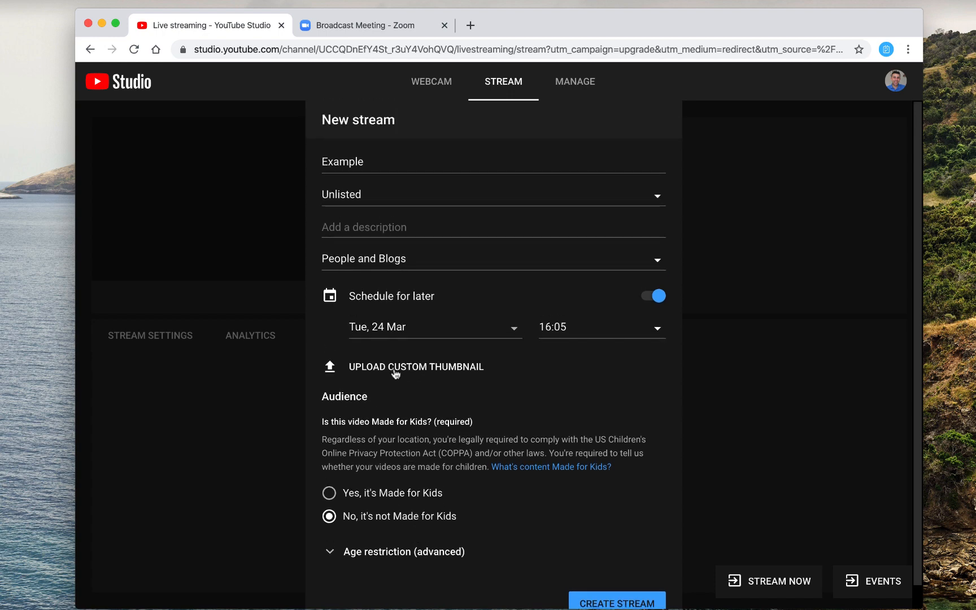
scroll("down", 3)
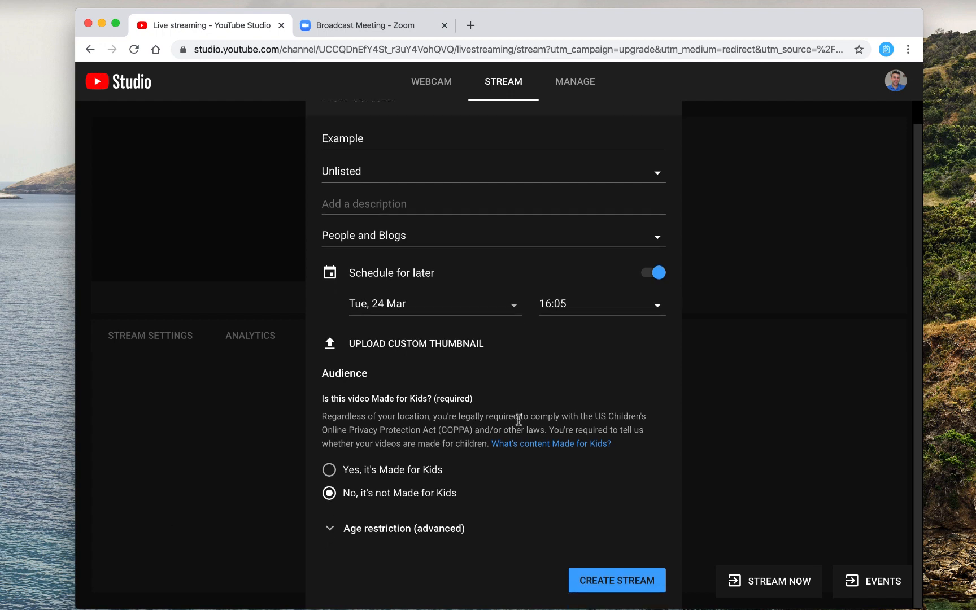
mouse_move(605, 467)
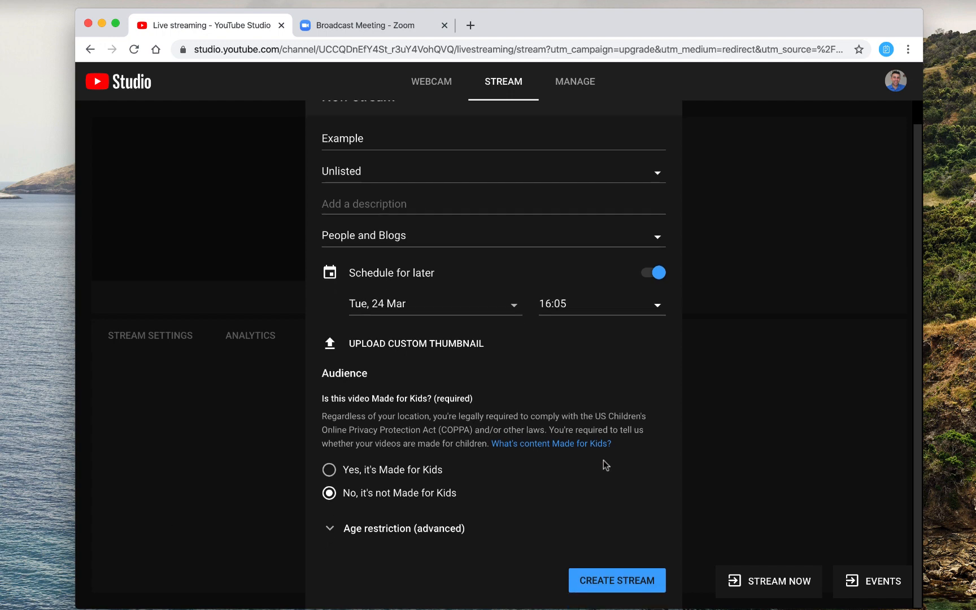
left_click(617, 581)
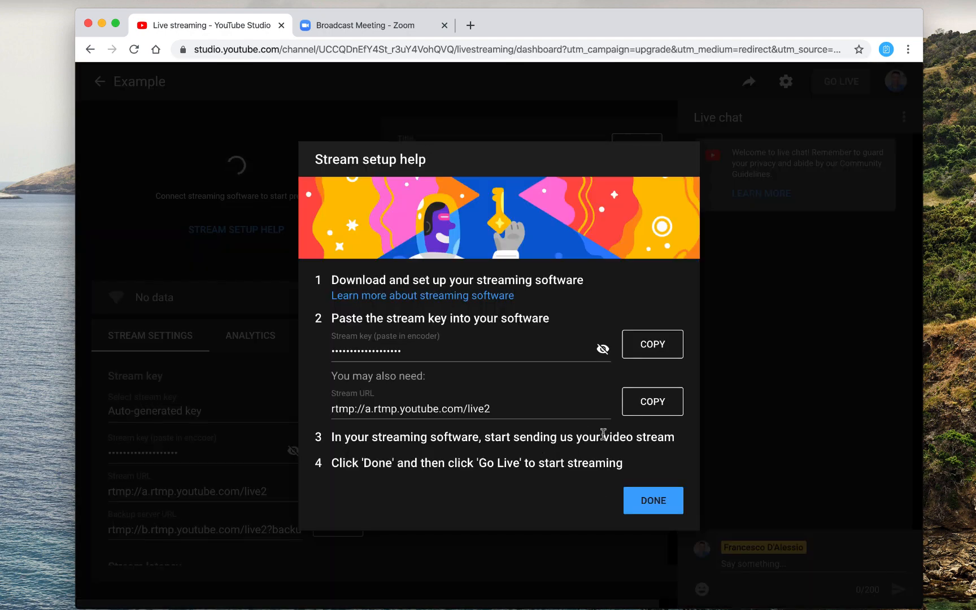
Step: Dismiss the setup help and enter rtmp://a.rtmp.youtube.com/live2 as Zoom's streaming URL
left_click(653, 501)
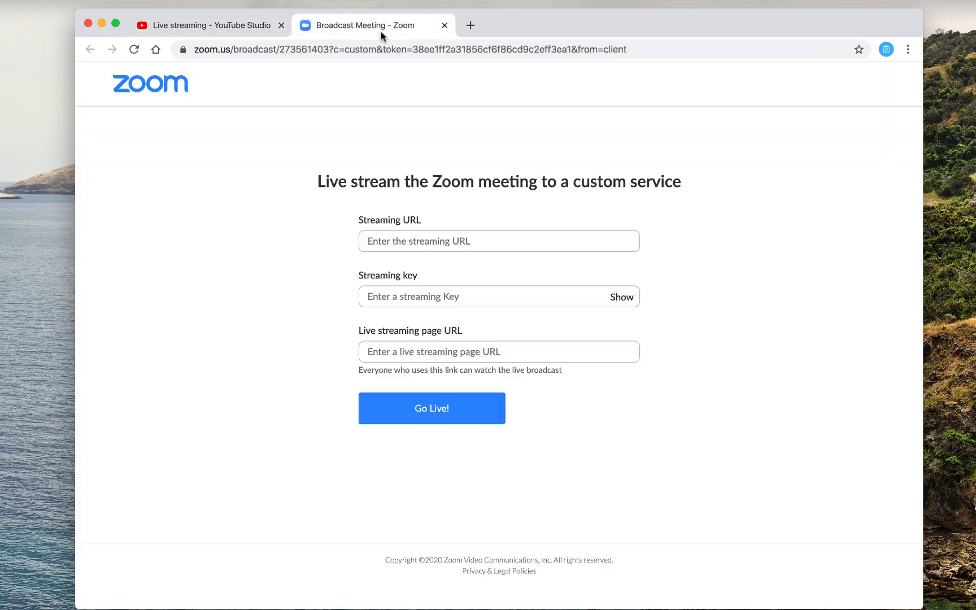
mouse_move(413, 230)
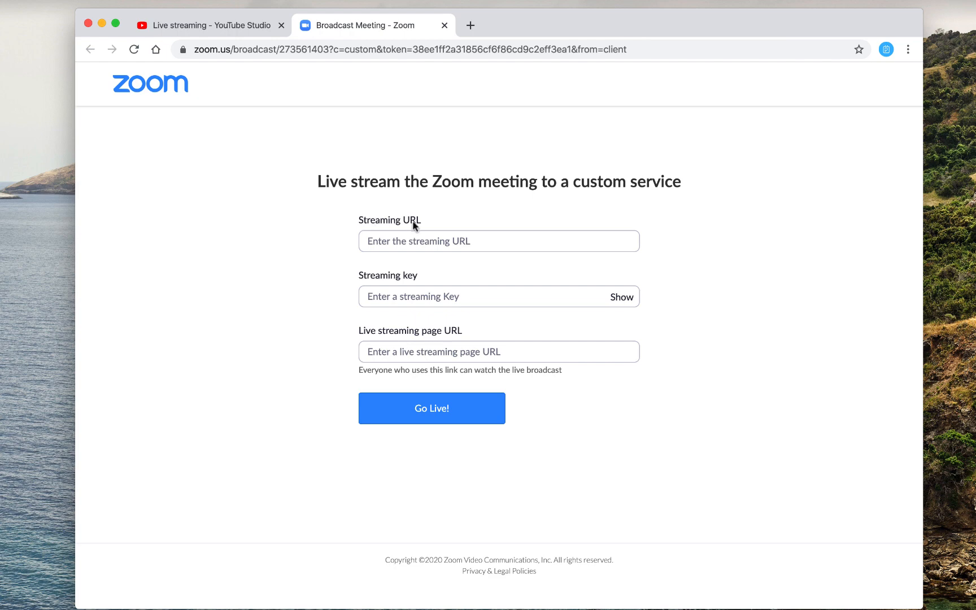
left_click(214, 25)
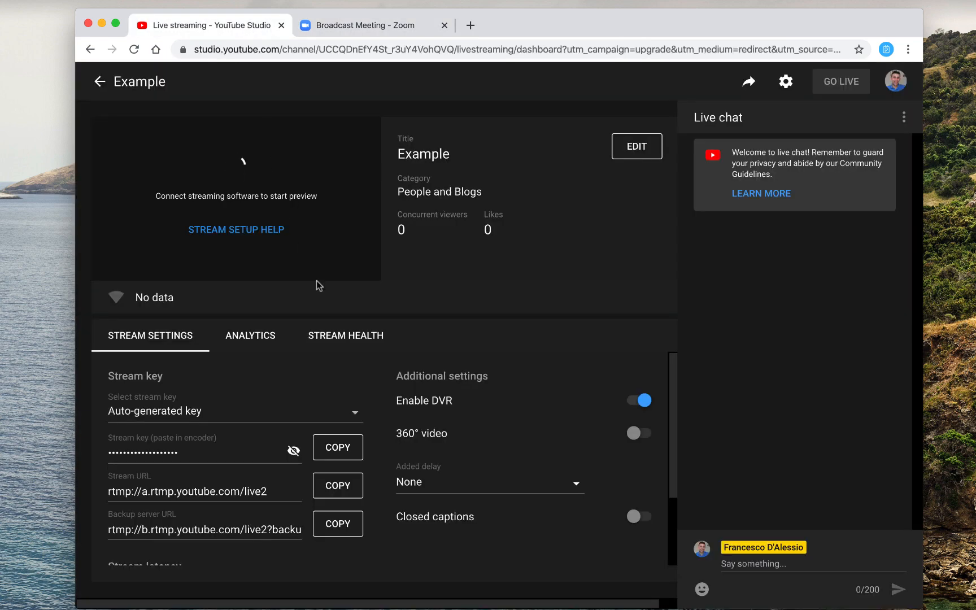
left_click(338, 486)
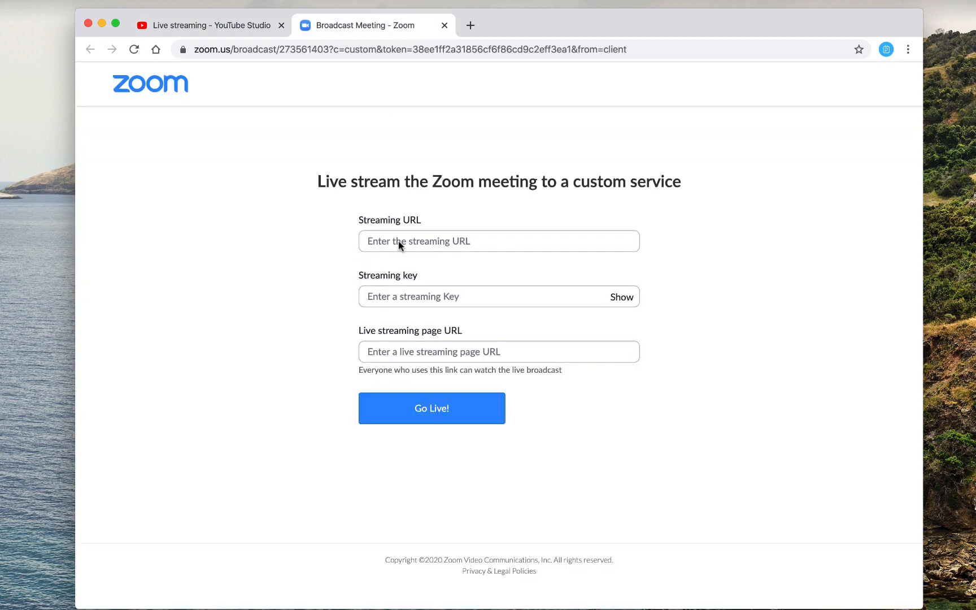
type("rtmp://a.rtmp.youtube.com/live2")
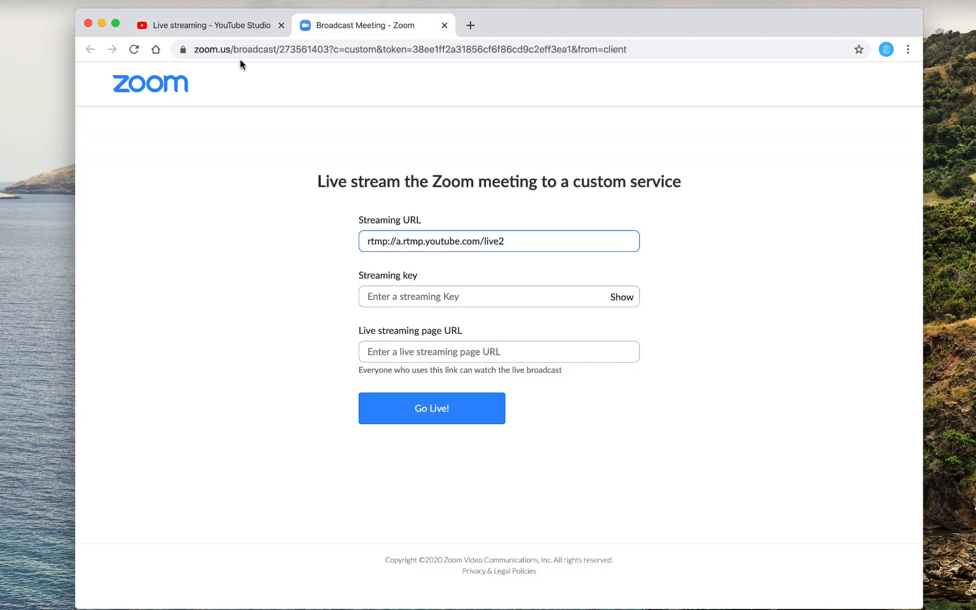
Step: Copy the stream key from the YouTube Studio dashboard and return to the Zoom form
left_click(213, 26)
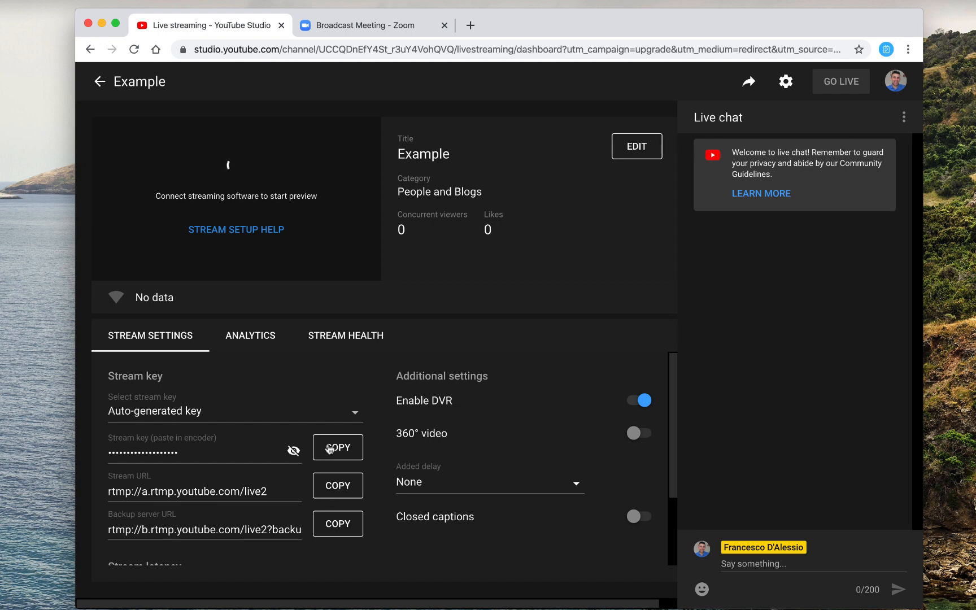
left_click(338, 448)
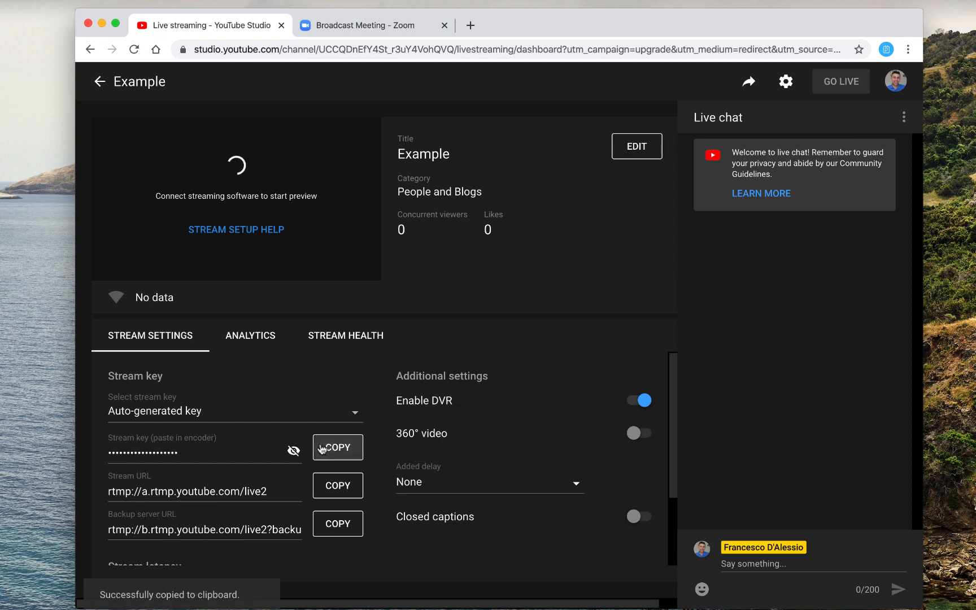
left_click(364, 26)
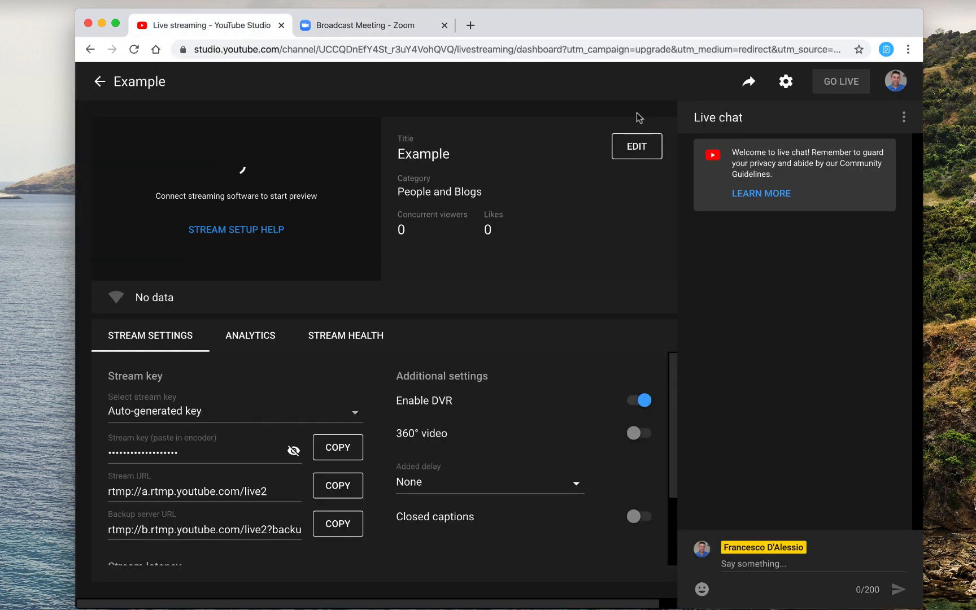
mouse_move(255, 389)
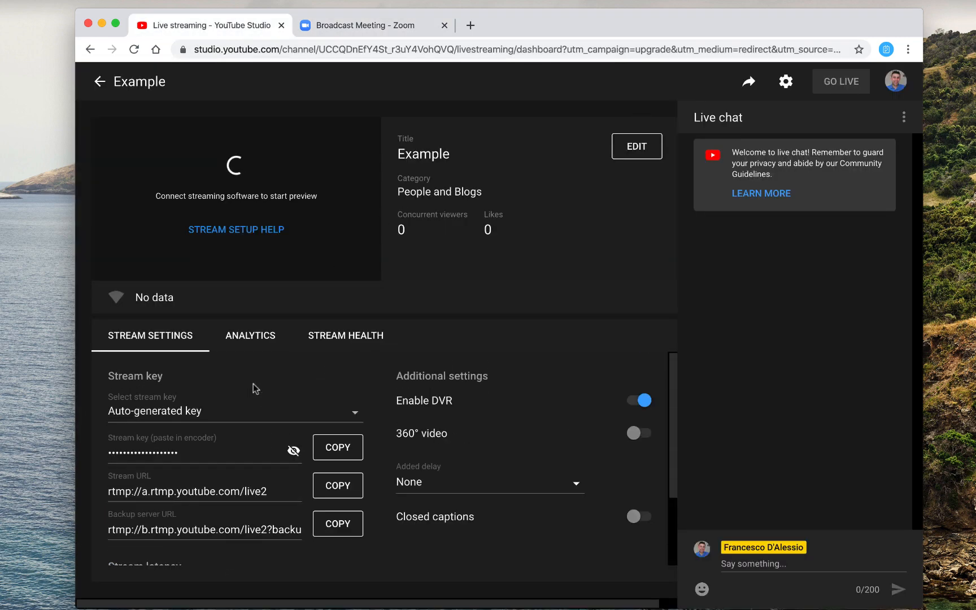
mouse_move(134, 115)
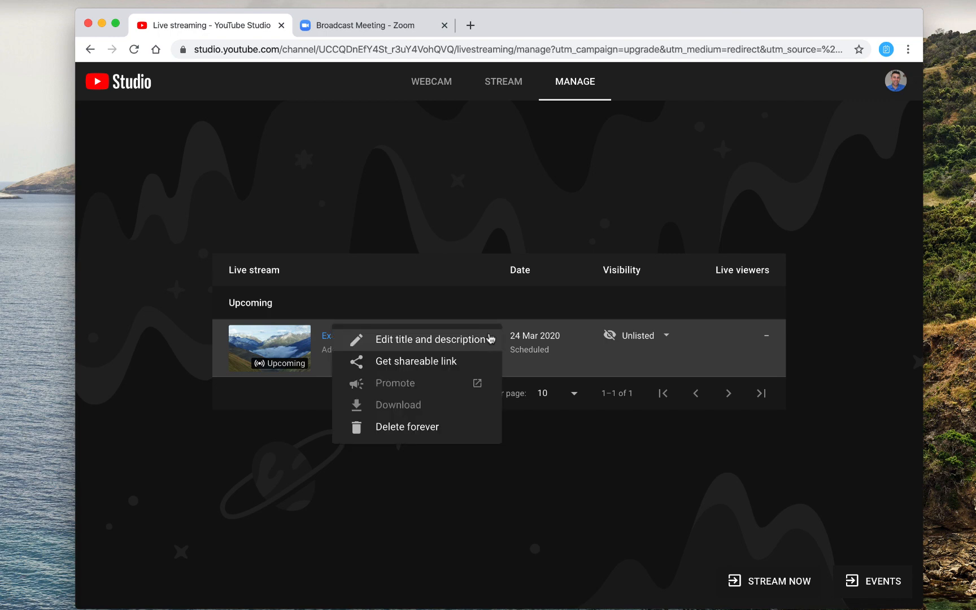
left_click(417, 361)
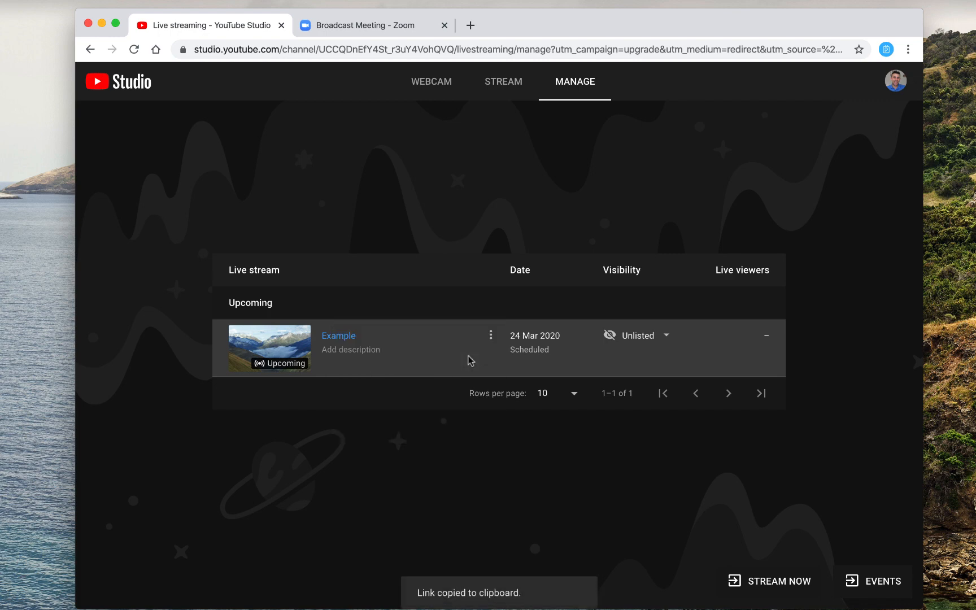
left_click(368, 25)
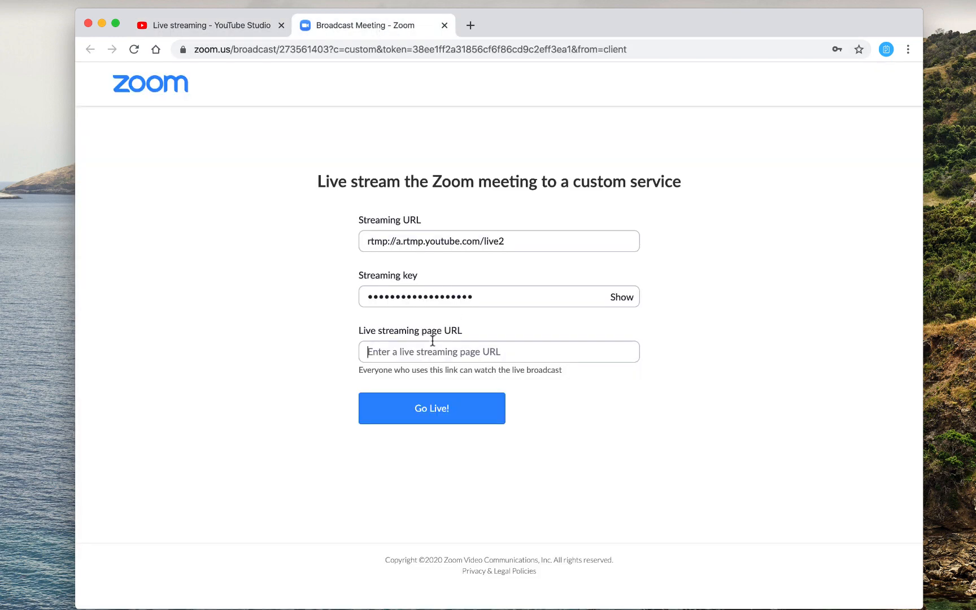
type("https://youtu.be/WkT2S5YF6Oo")
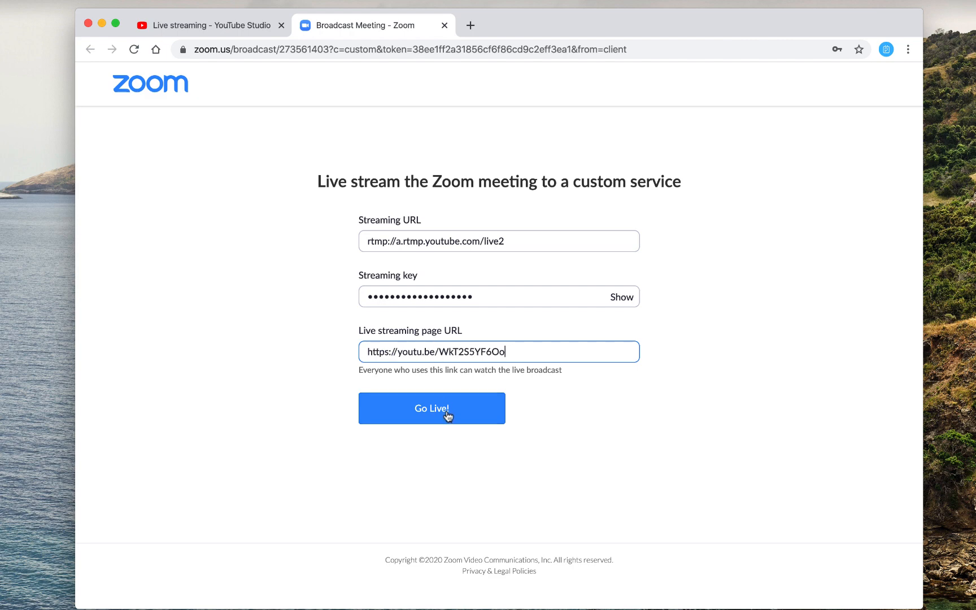
left_click(431, 409)
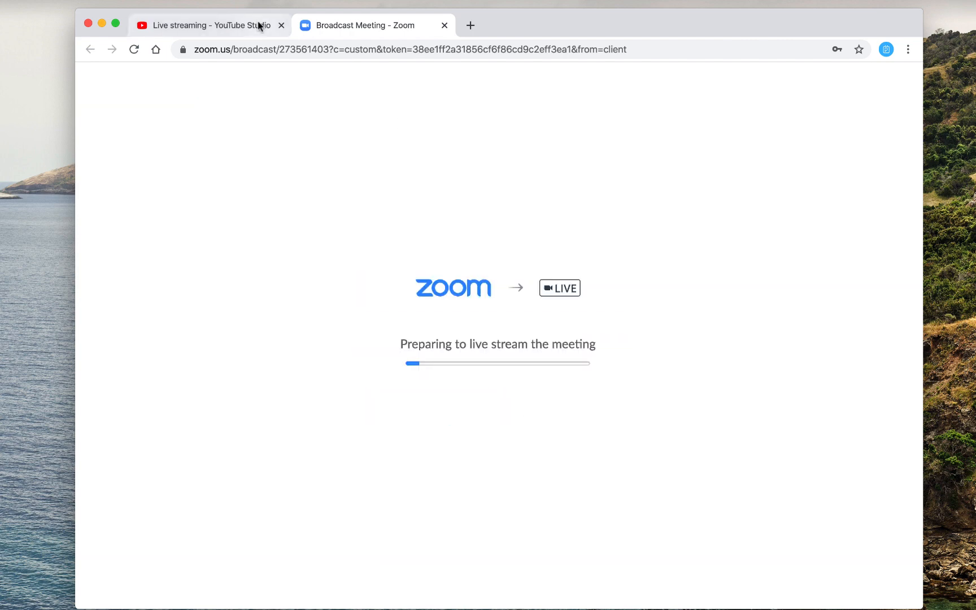
left_click(210, 26)
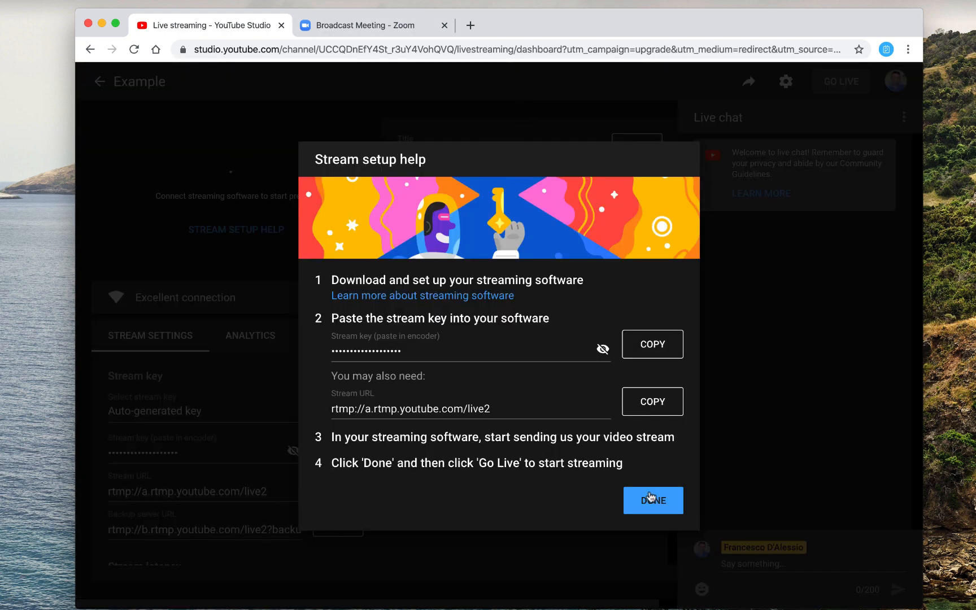
Step: Dismiss the setup help, check the live analytics, and return to Stream Settings
left_click(653, 500)
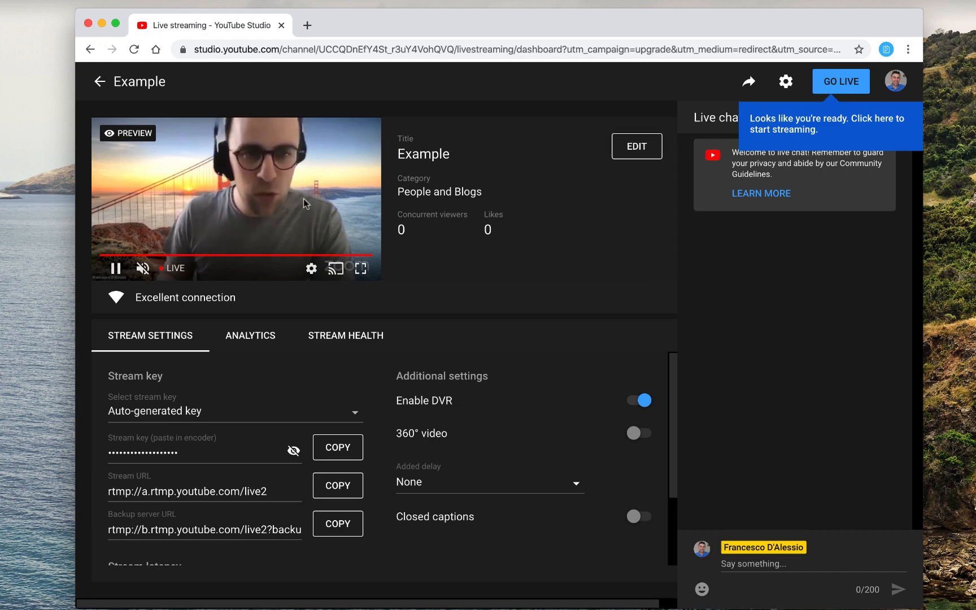
mouse_move(237, 321)
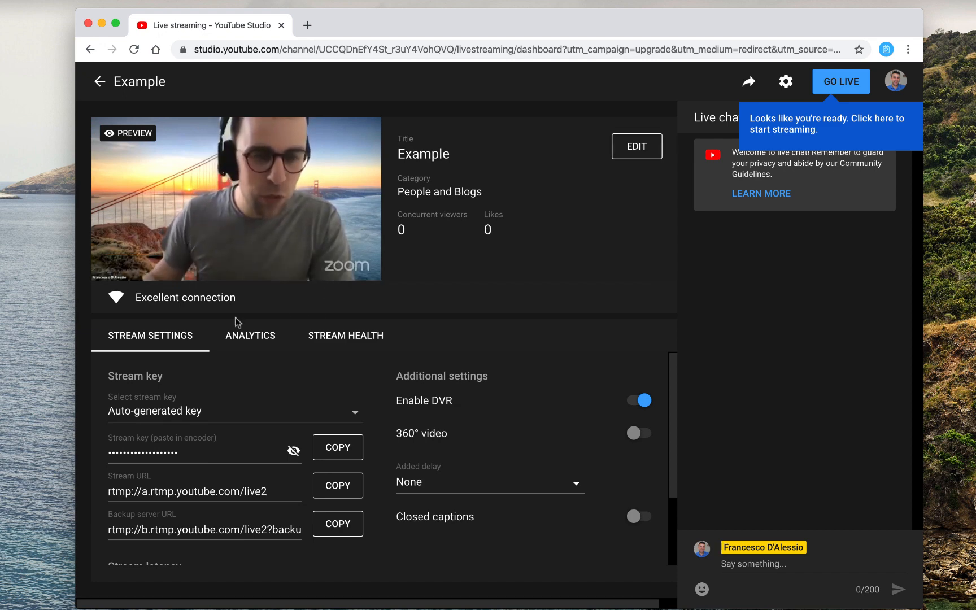
mouse_move(341, 350)
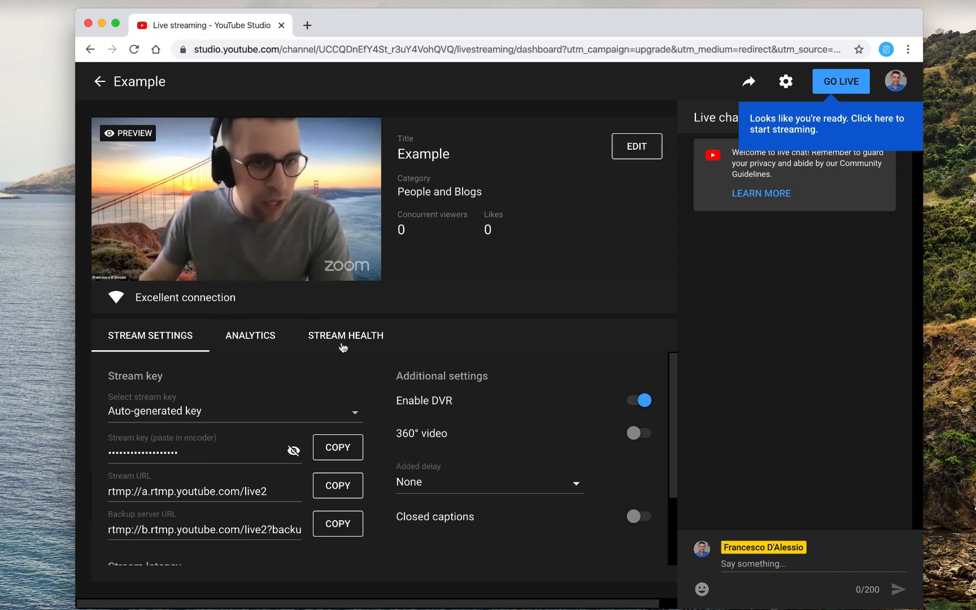
left_click(251, 335)
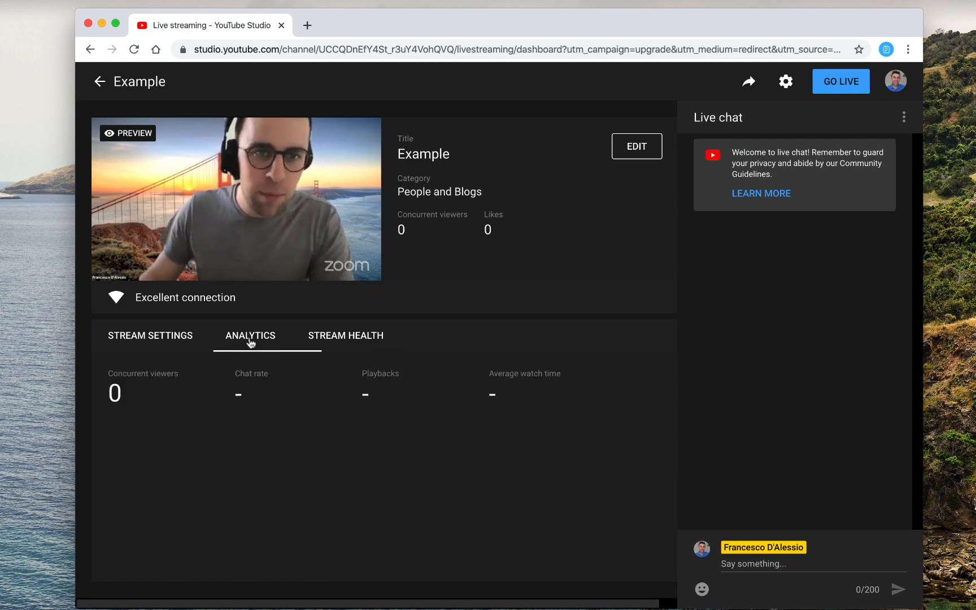
left_click(150, 336)
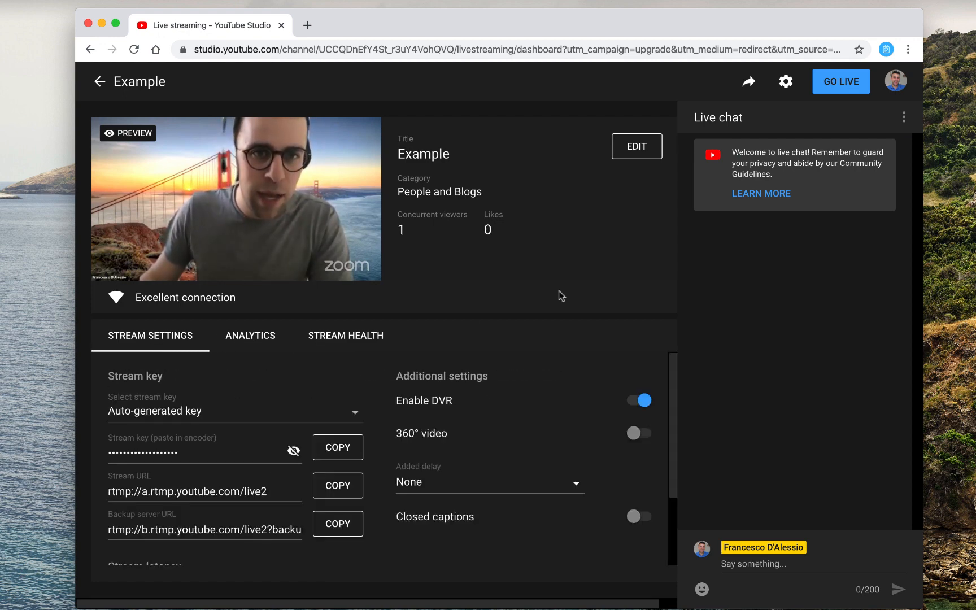
mouse_move(594, 232)
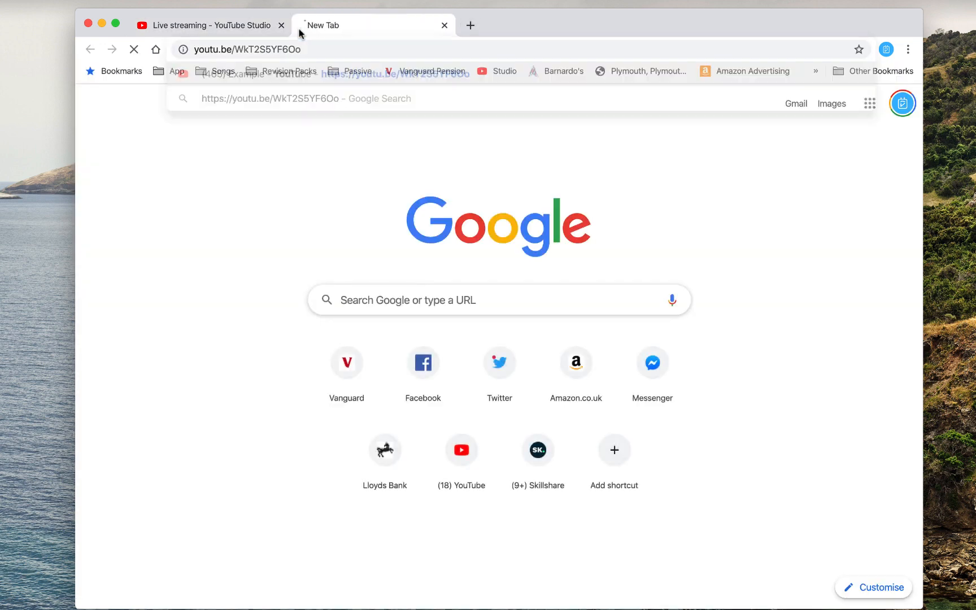
Step: Load the youtu.be link to open the Example watch page, then return to Studio
key("Enter")
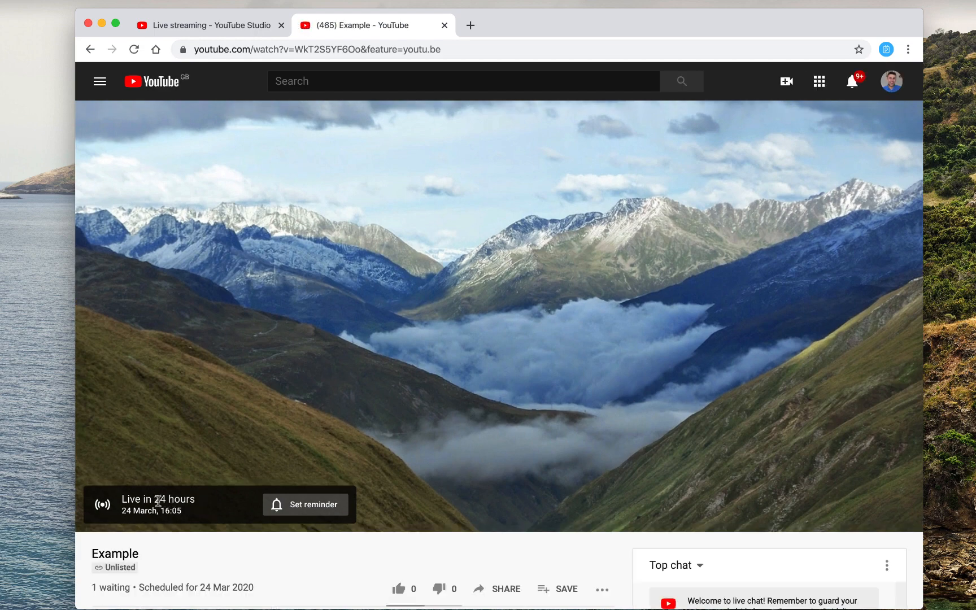
mouse_move(289, 513)
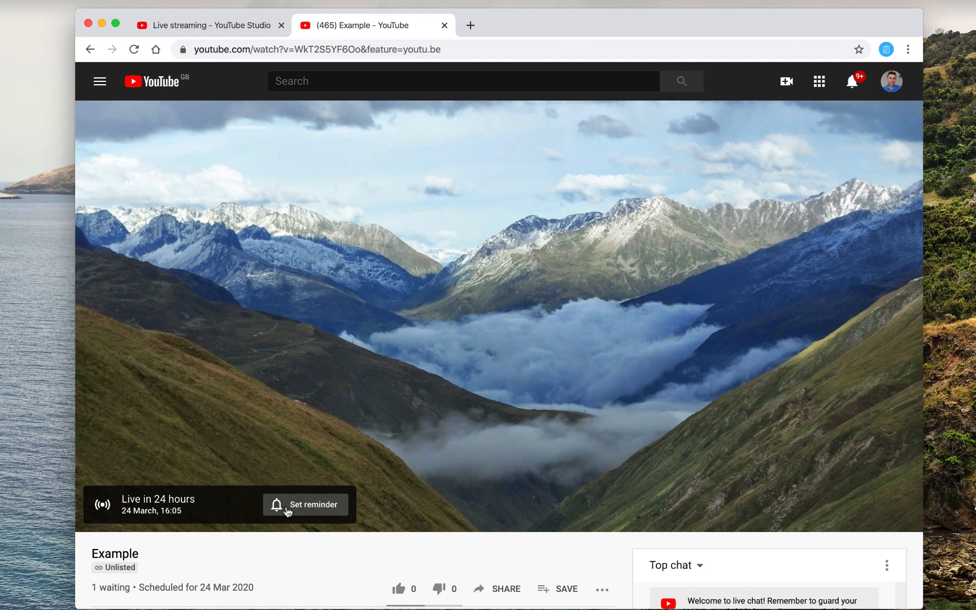
left_click(210, 25)
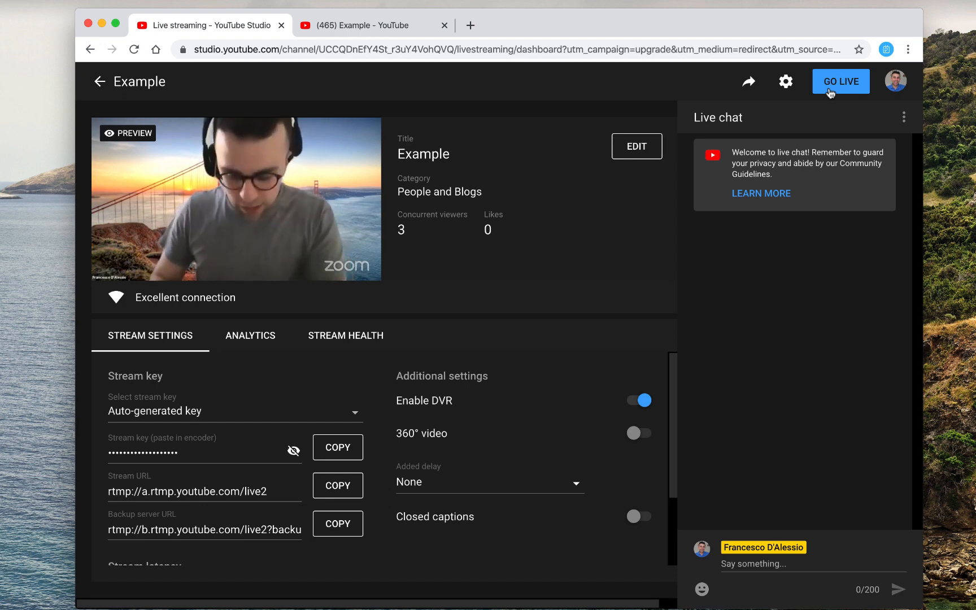
mouse_move(494, 371)
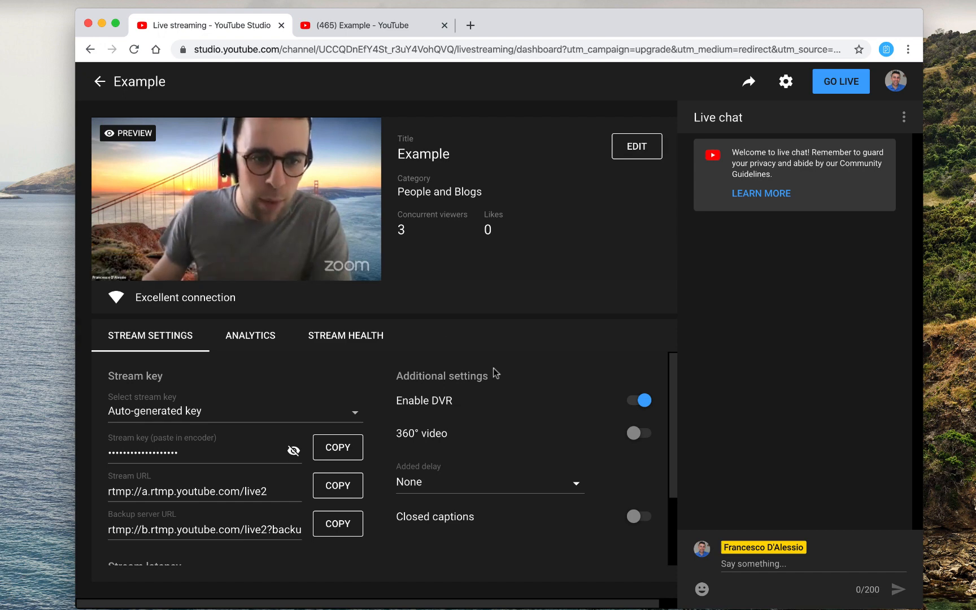
mouse_move(236, 198)
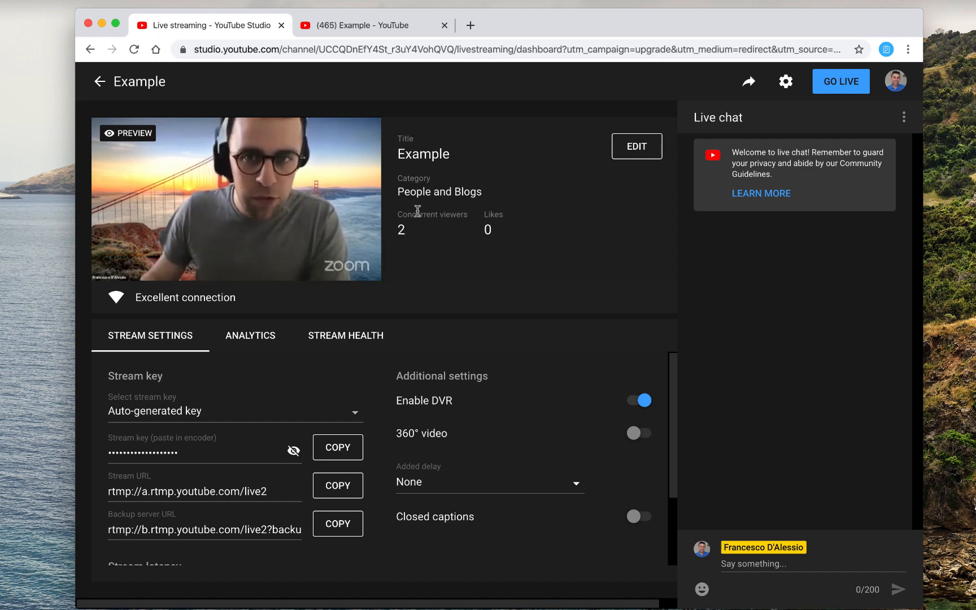
mouse_move(422, 263)
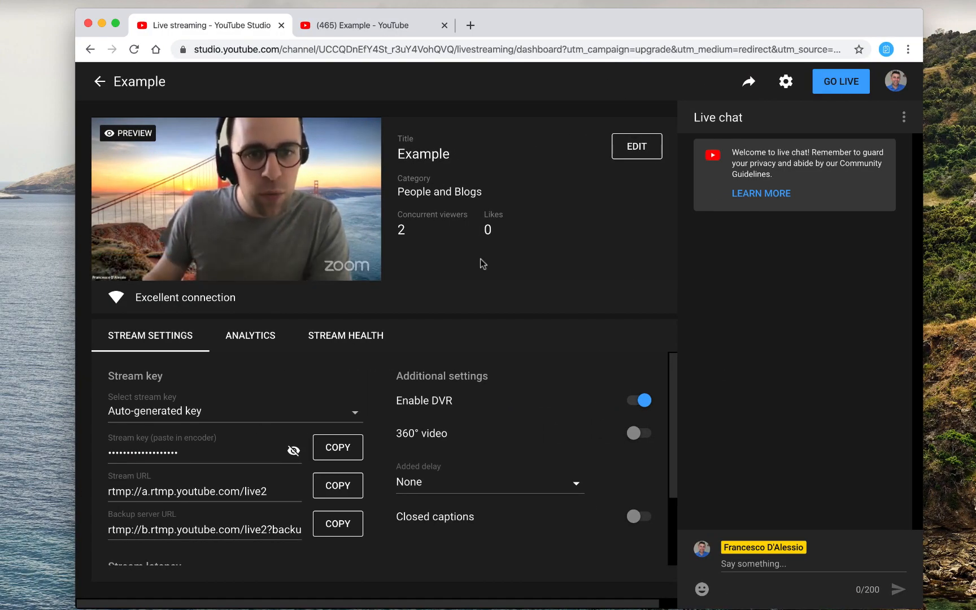
mouse_move(404, 105)
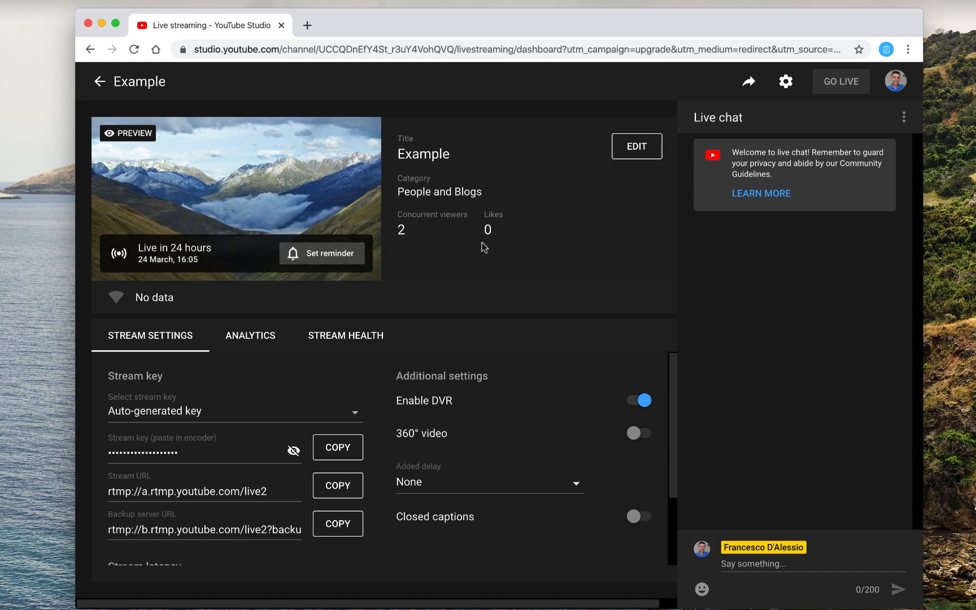
mouse_move(354, 336)
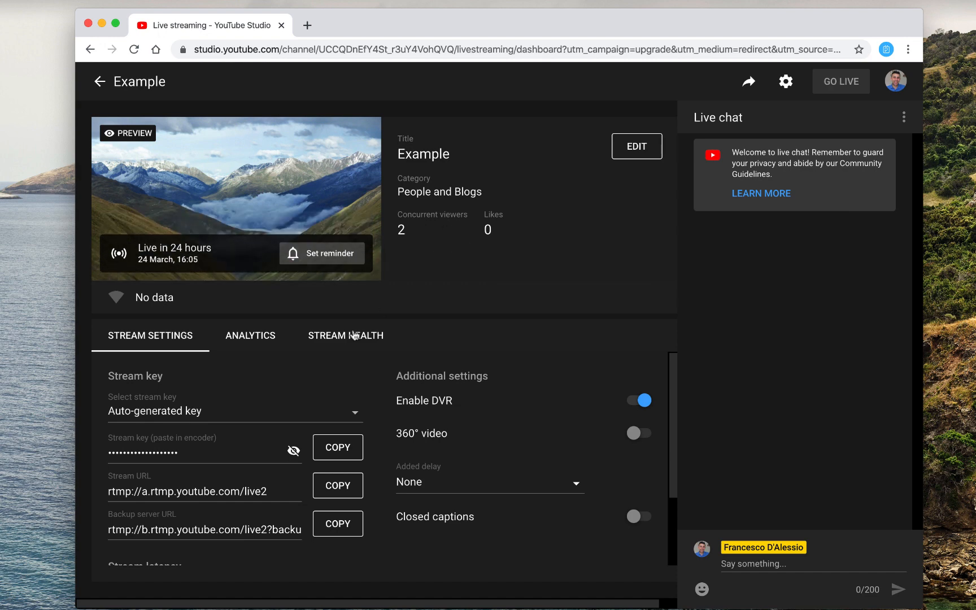
mouse_move(529, 241)
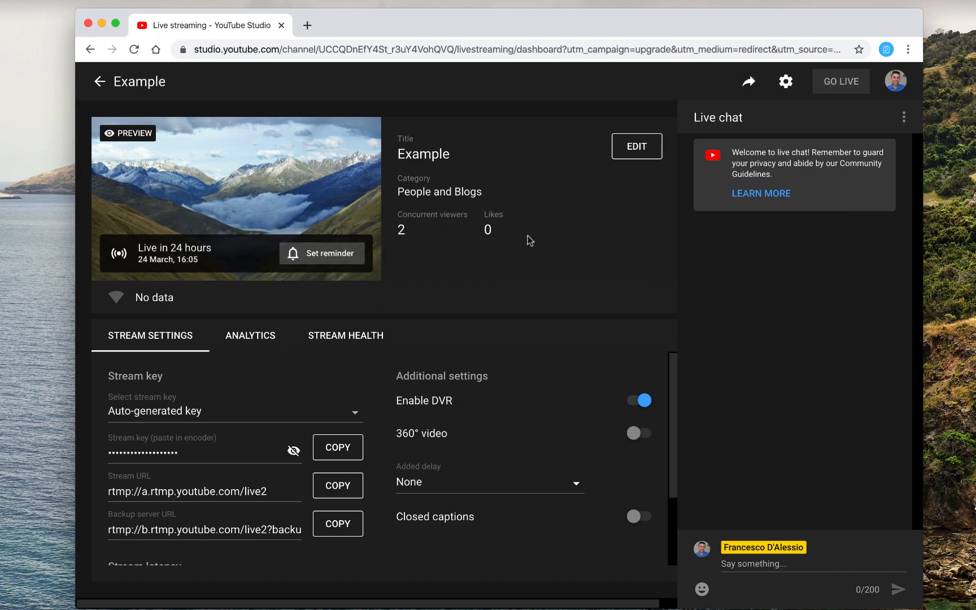
mouse_move(773, 138)
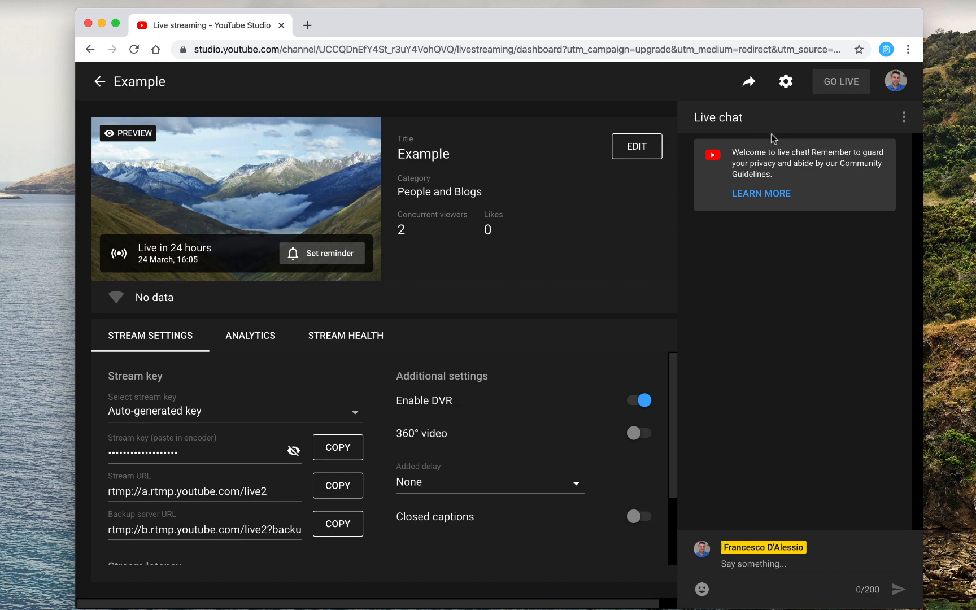
mouse_move(406, 558)
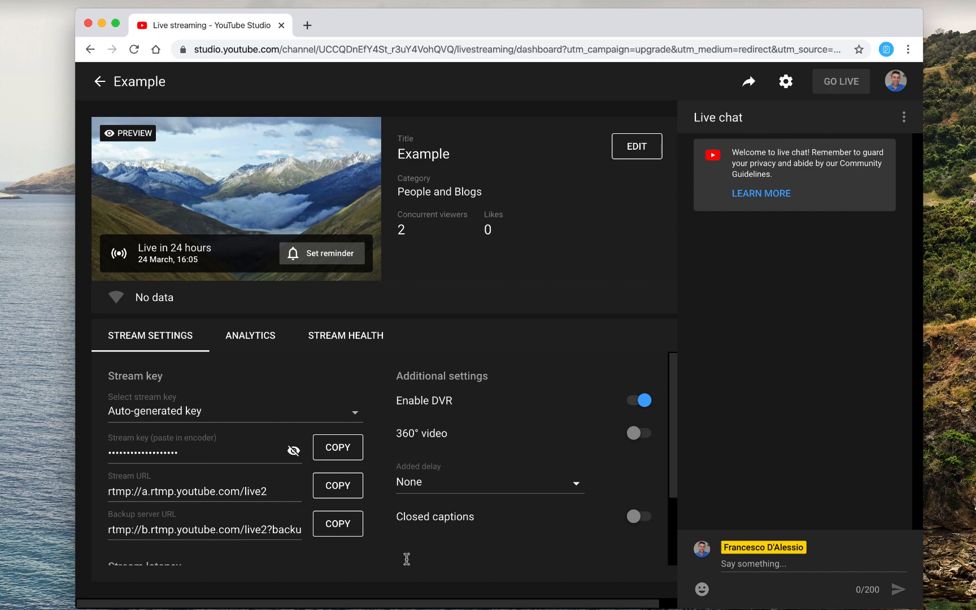
Step: Go to zoom.us settings and scroll to Allow live streaming meetings
left_click(308, 25)
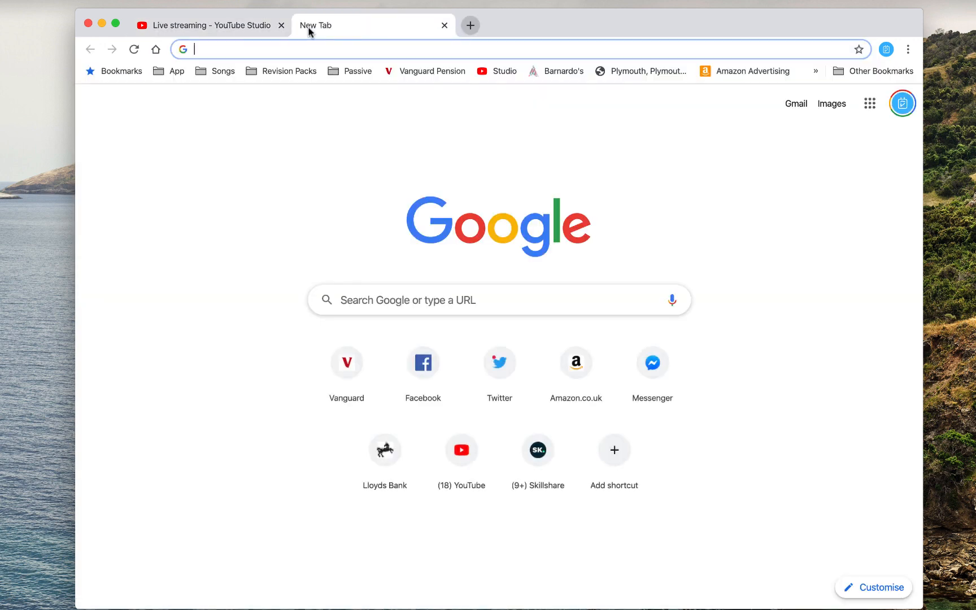
type("zoom.us")
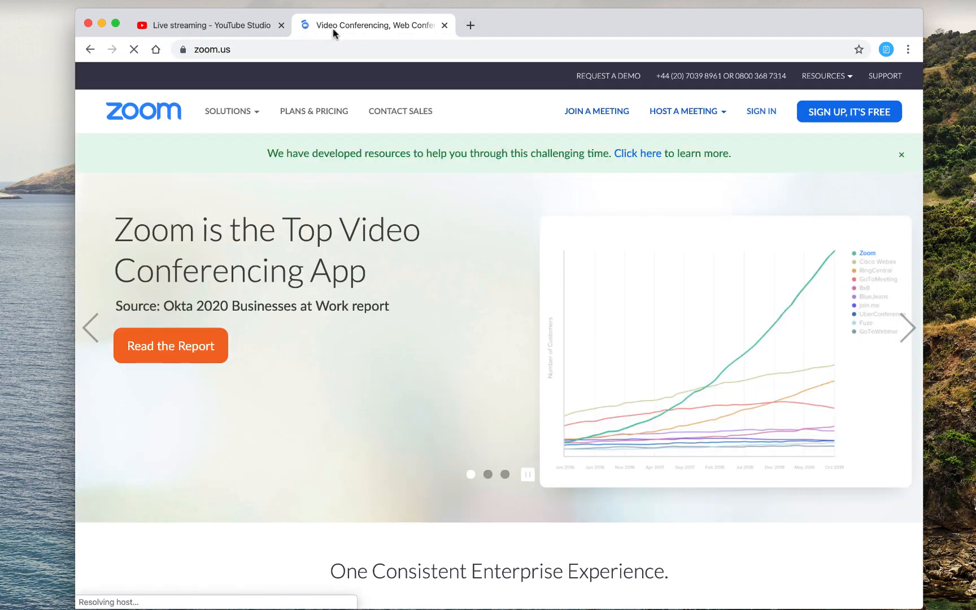
mouse_move(762, 111)
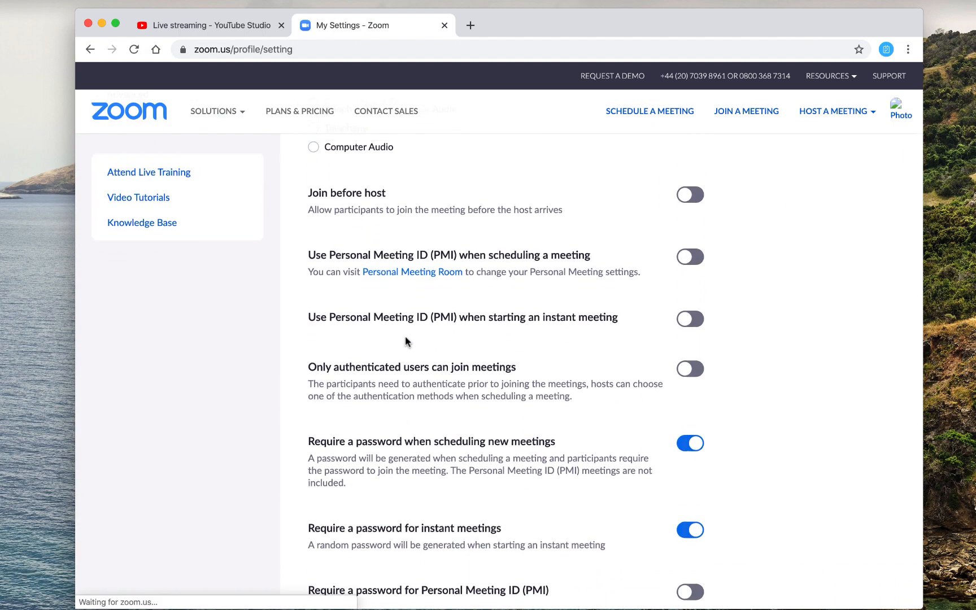
scroll("down", 3)
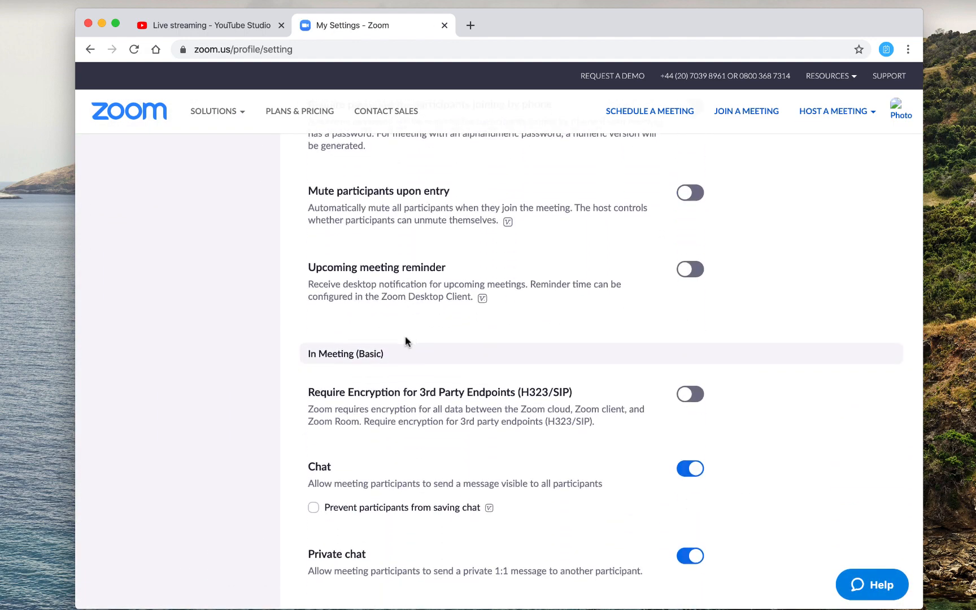
scroll("down", 3)
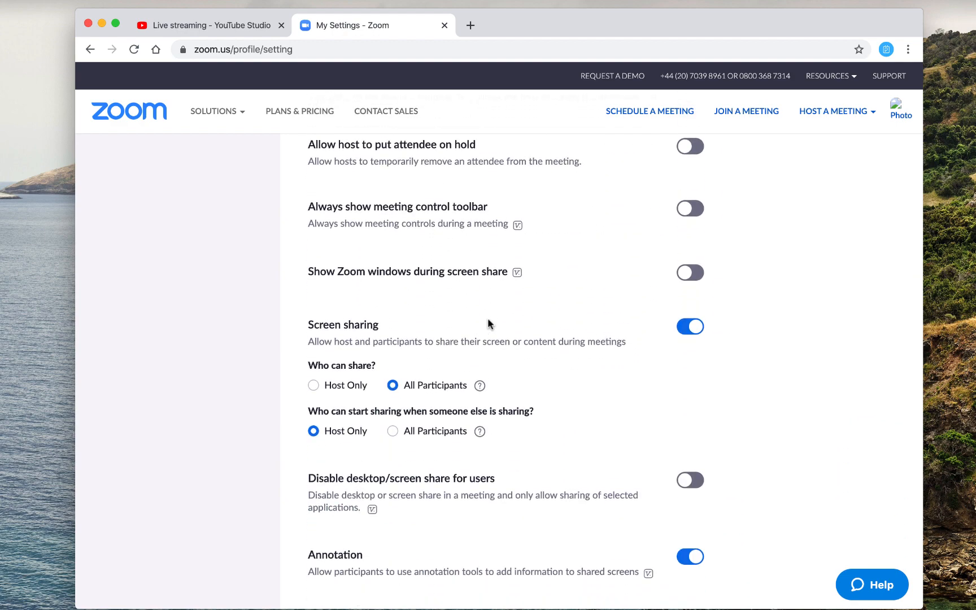
scroll("down", 3)
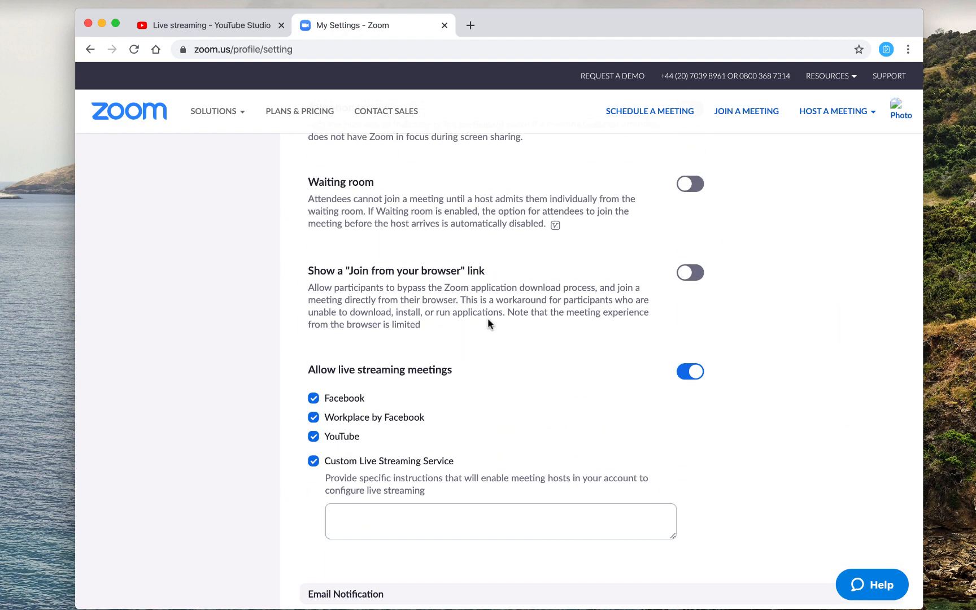
scroll("down", 3)
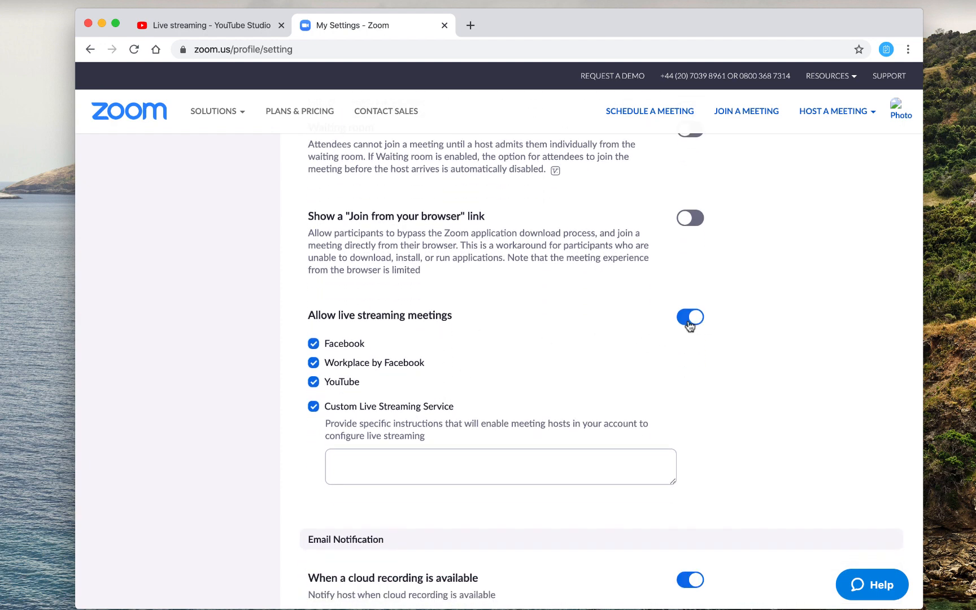
Step: Toggle live streaming meetings on, tick all streaming services and save
left_click(691, 319)
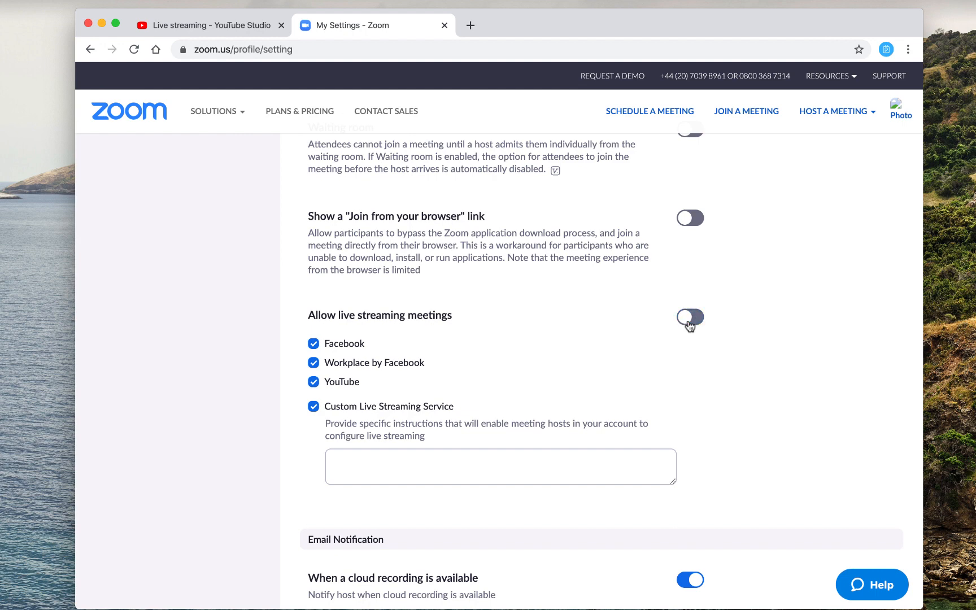
left_click(691, 320)
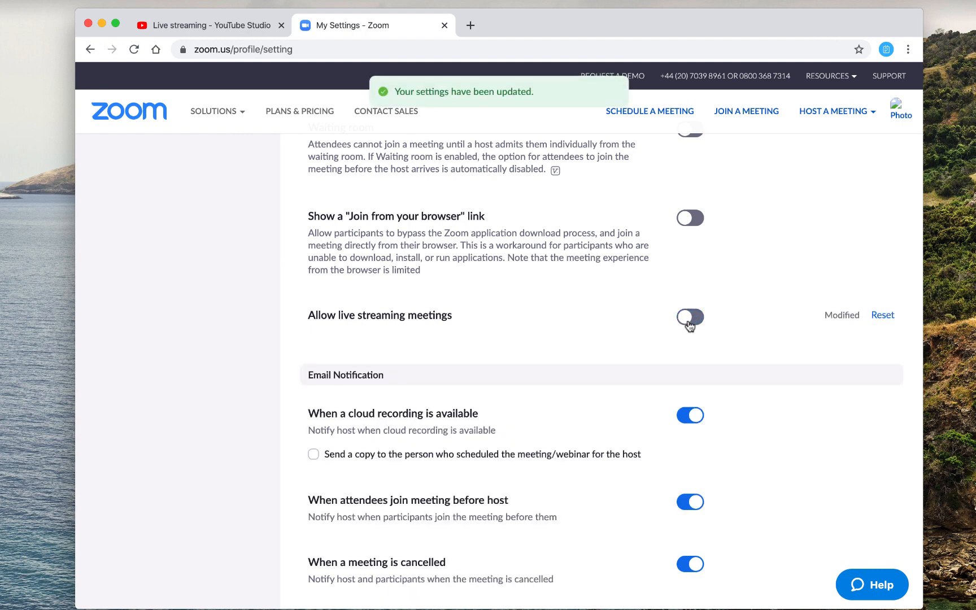
left_click(690, 316)
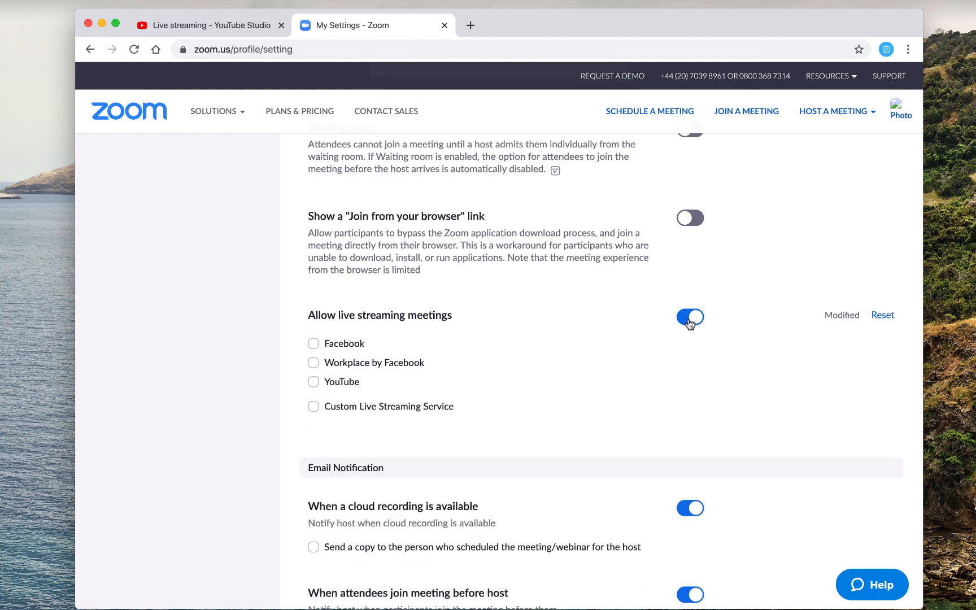
left_click(313, 406)
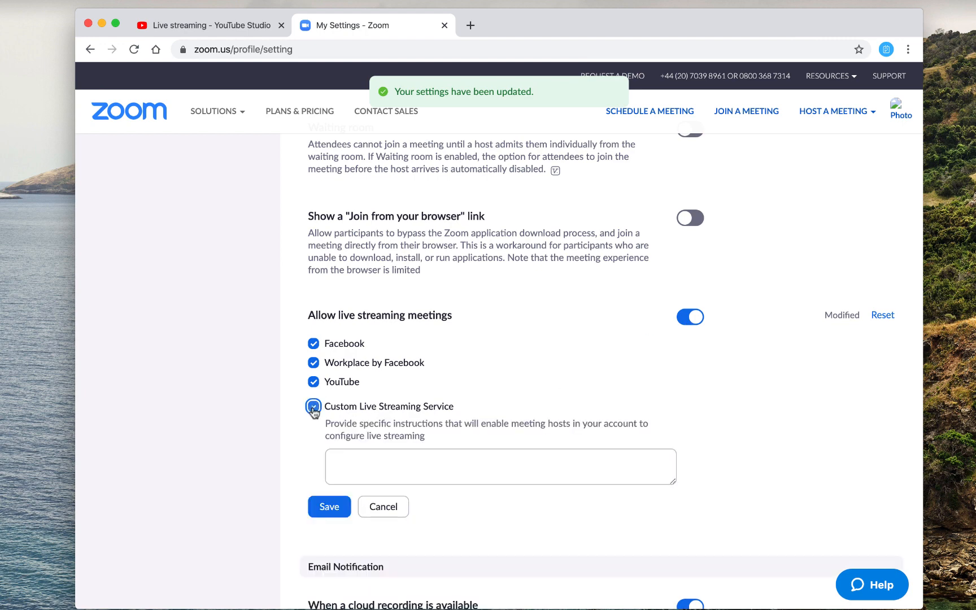
left_click(313, 407)
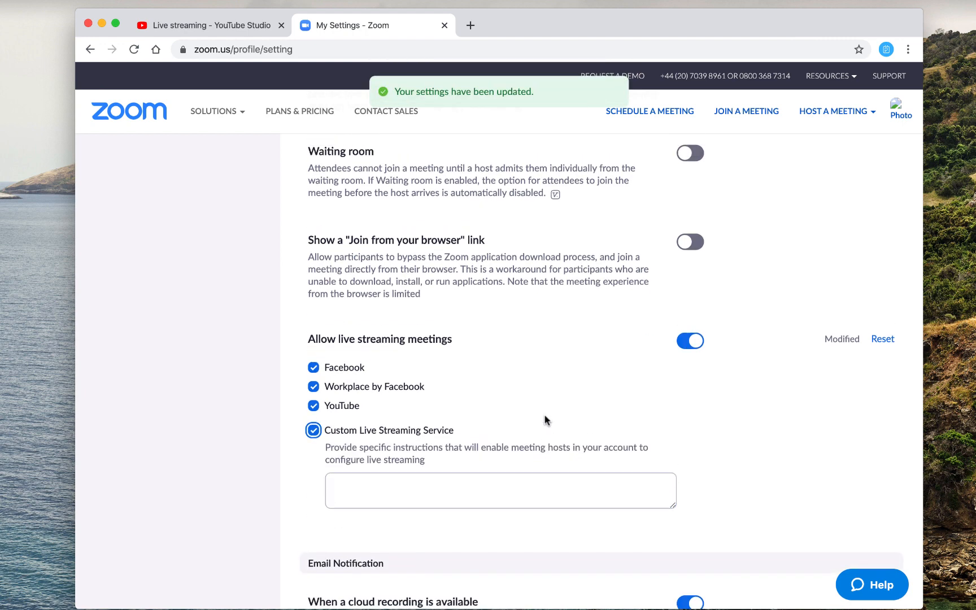
scroll("down", 3)
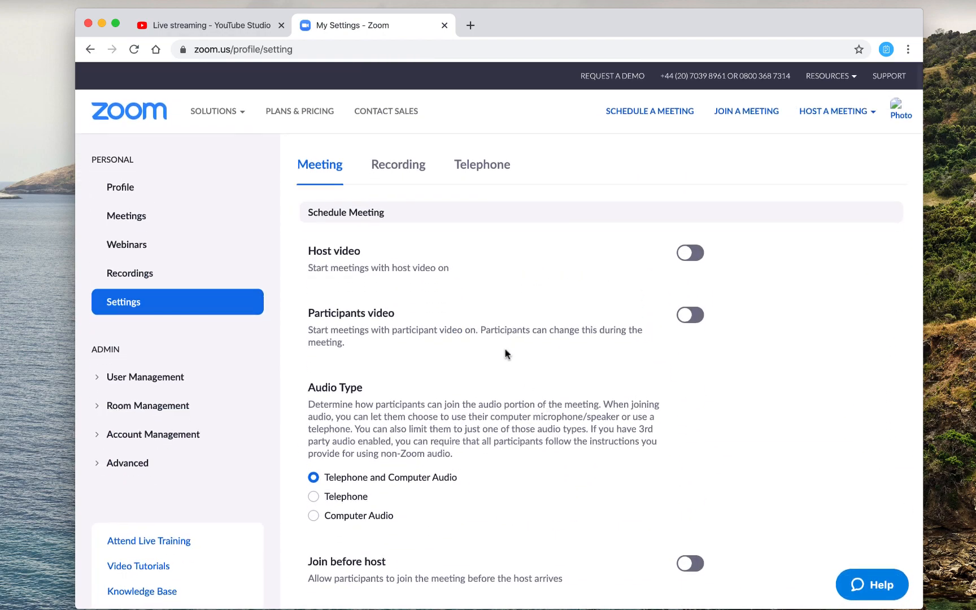
mouse_move(439, 153)
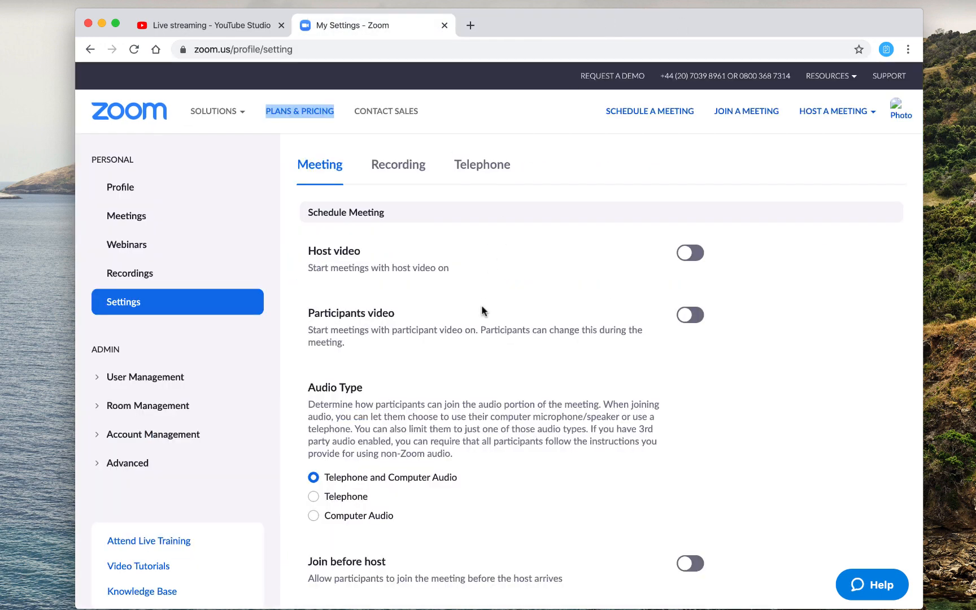
mouse_move(478, 308)
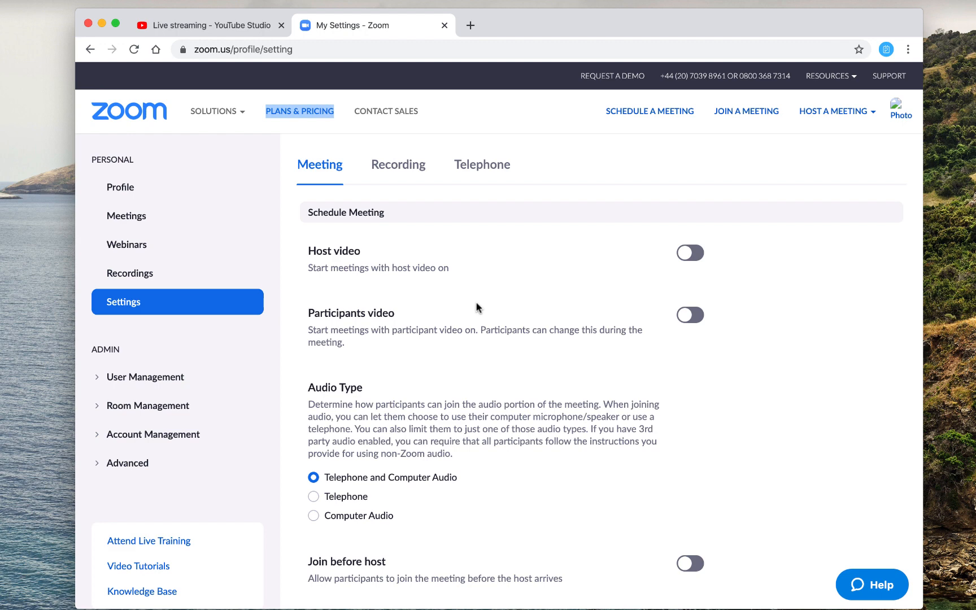
mouse_move(448, 278)
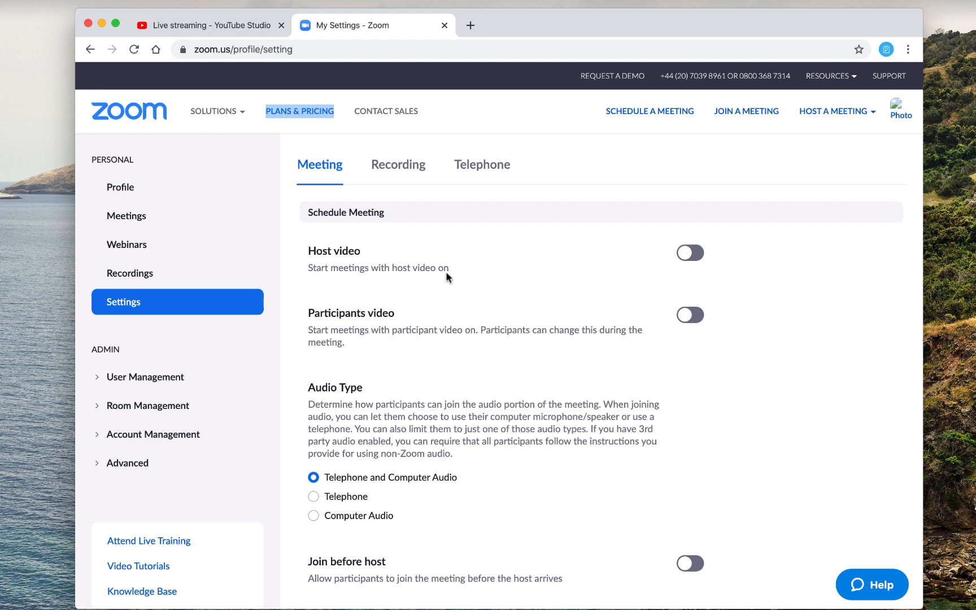
mouse_move(319, 239)
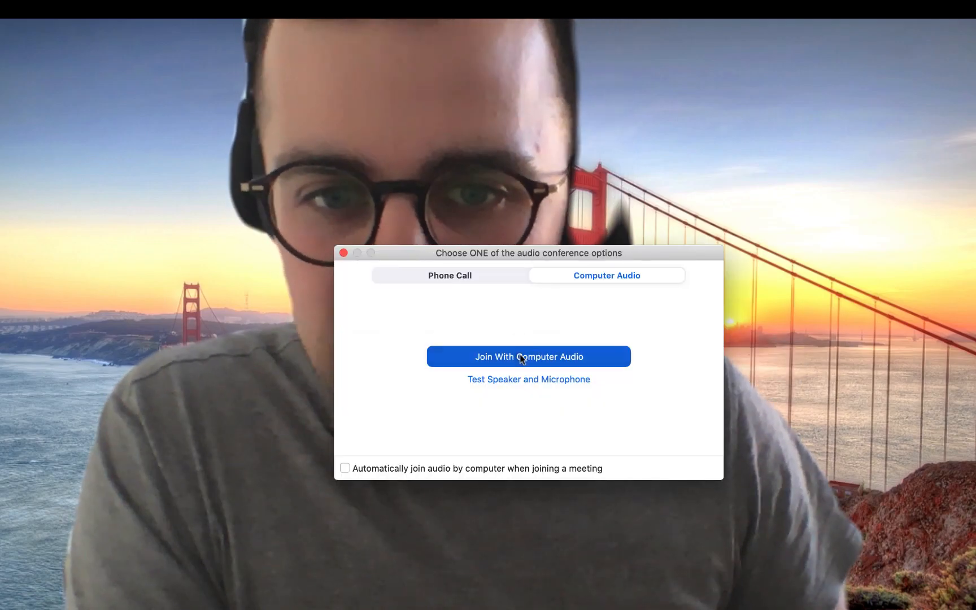
Step: Join with computer audio and pick a window in the Share Screen picker
left_click(529, 357)
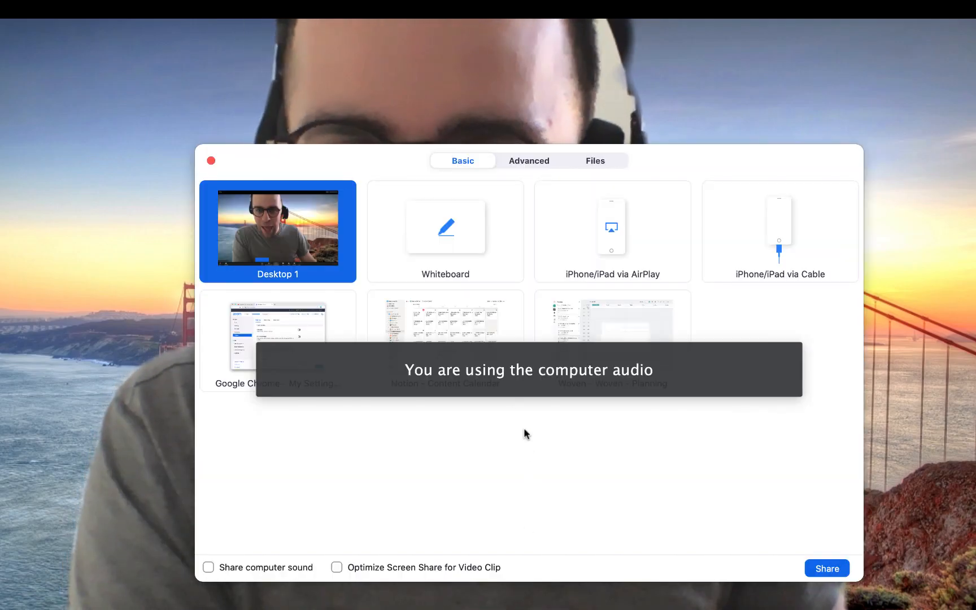
mouse_move(437, 262)
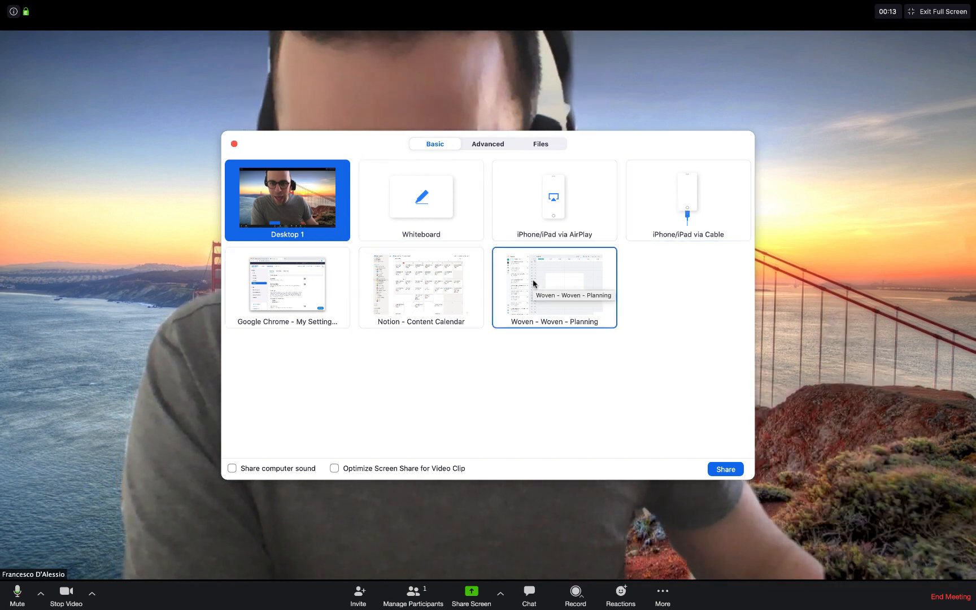
left_click(488, 143)
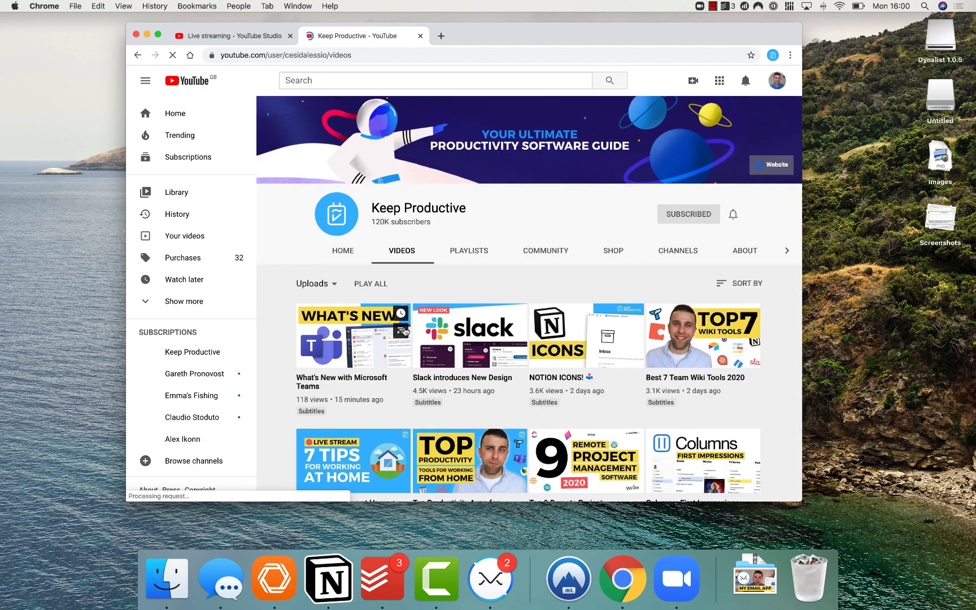
Step: Play the past stream 7 Tips for Working at Home + Q&A from the Videos tab
left_click(352, 335)
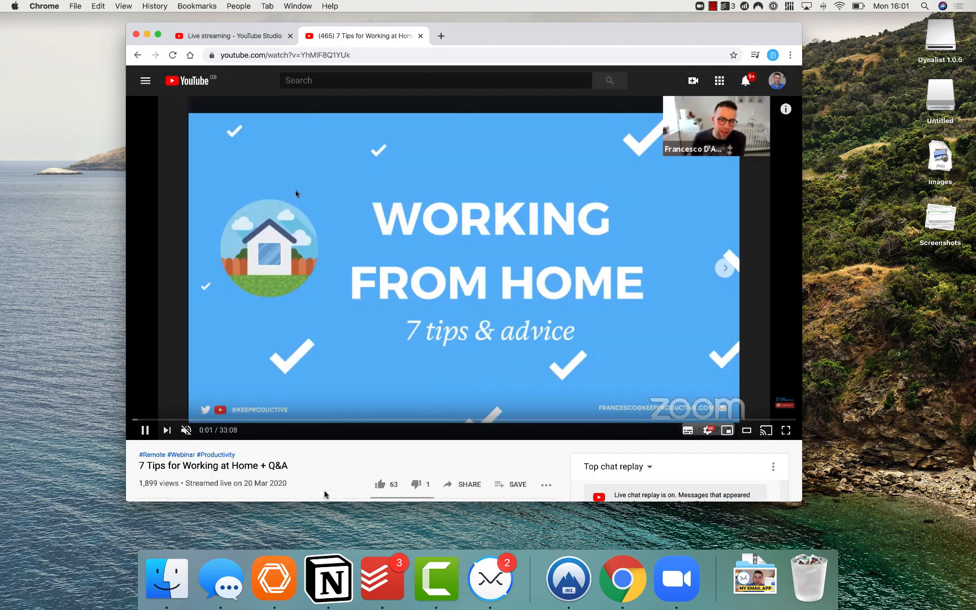
mouse_move(453, 309)
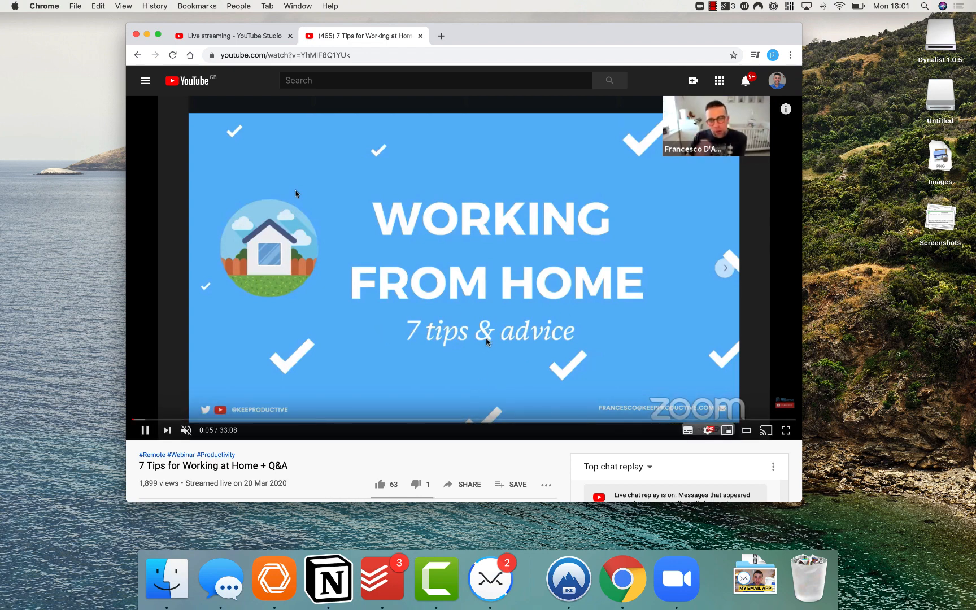
mouse_move(512, 219)
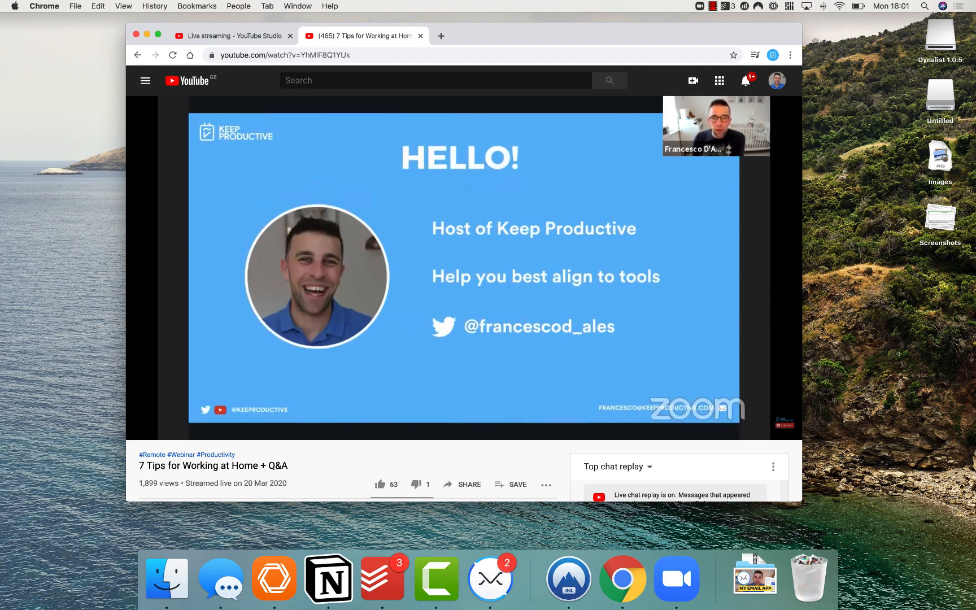
mouse_move(378, 232)
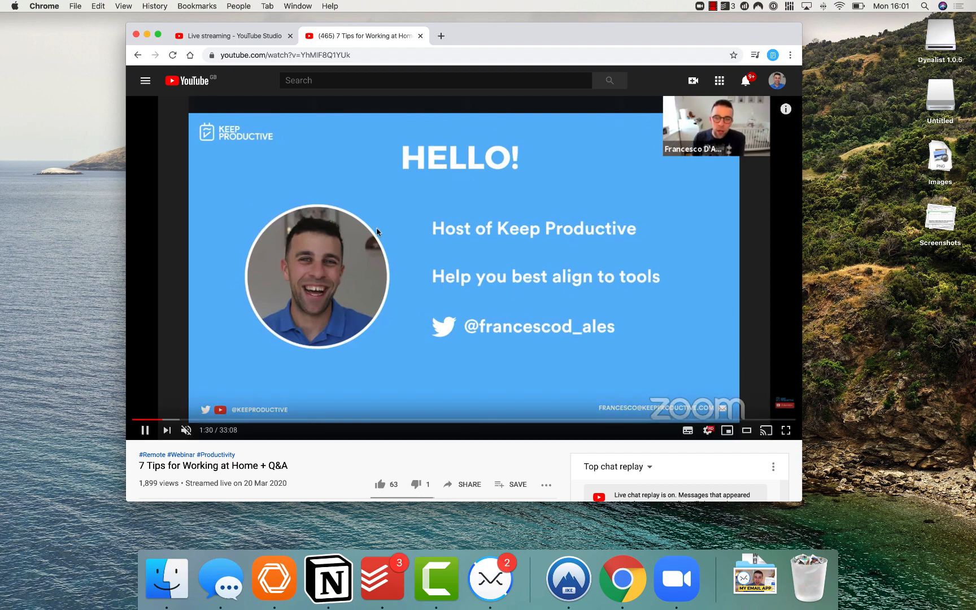